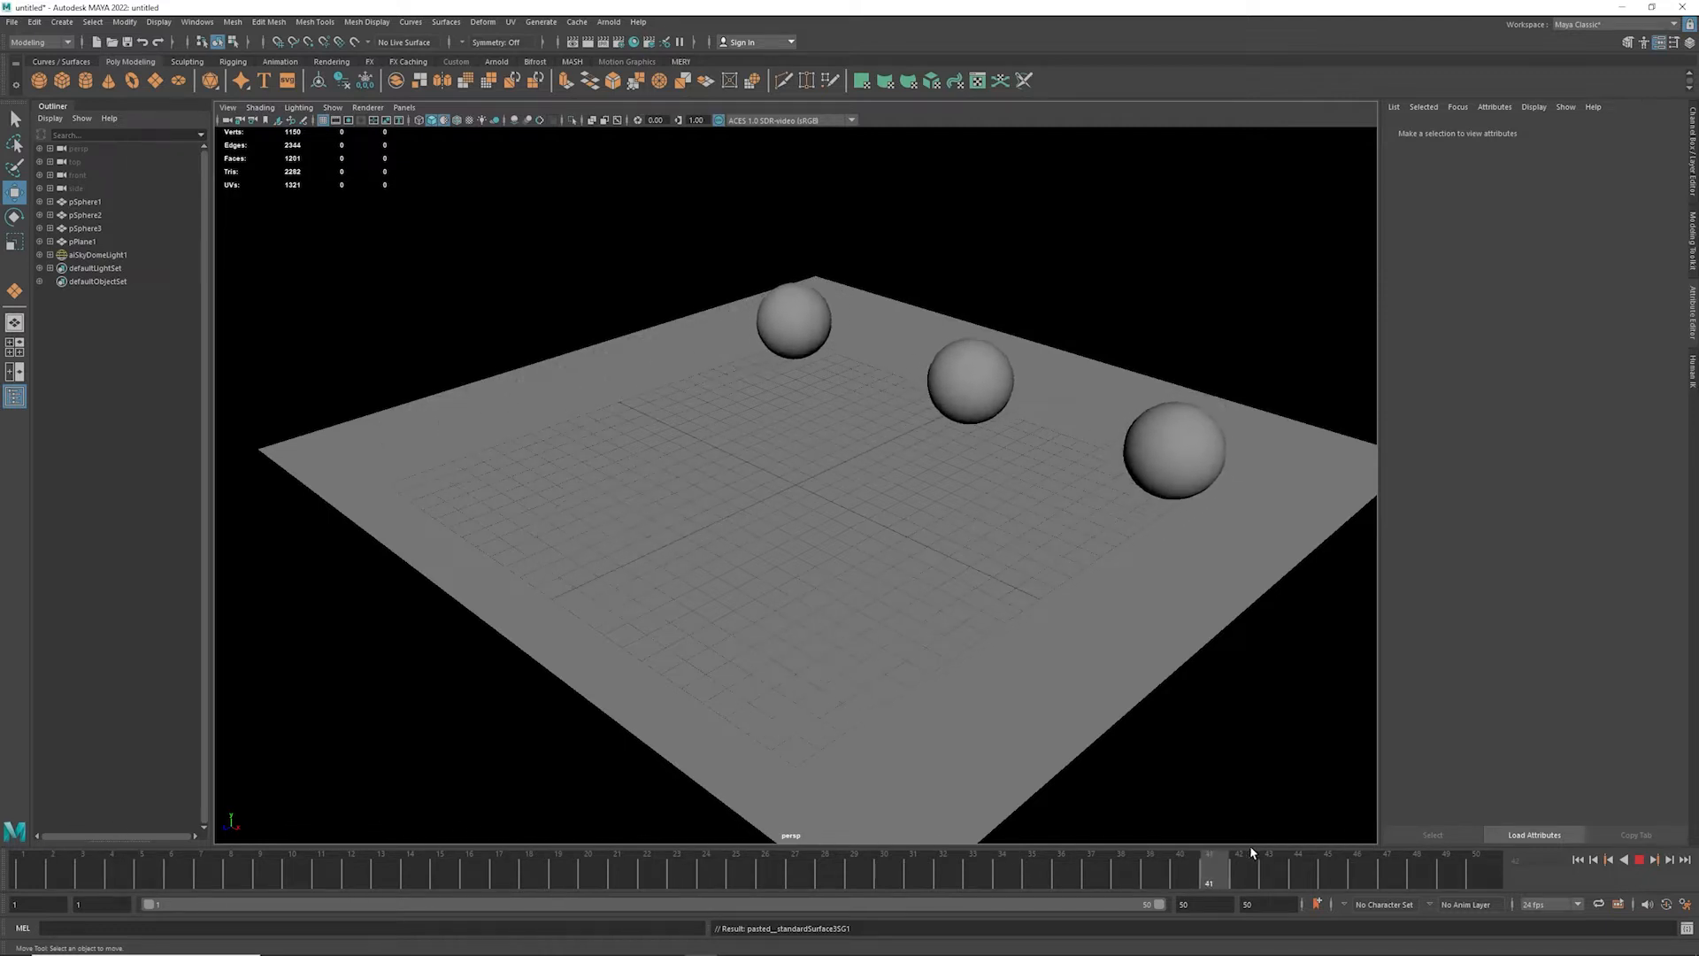
Bring up the Graph Editor from Windows > Animation Editors and stretch it taller.
click(197, 22)
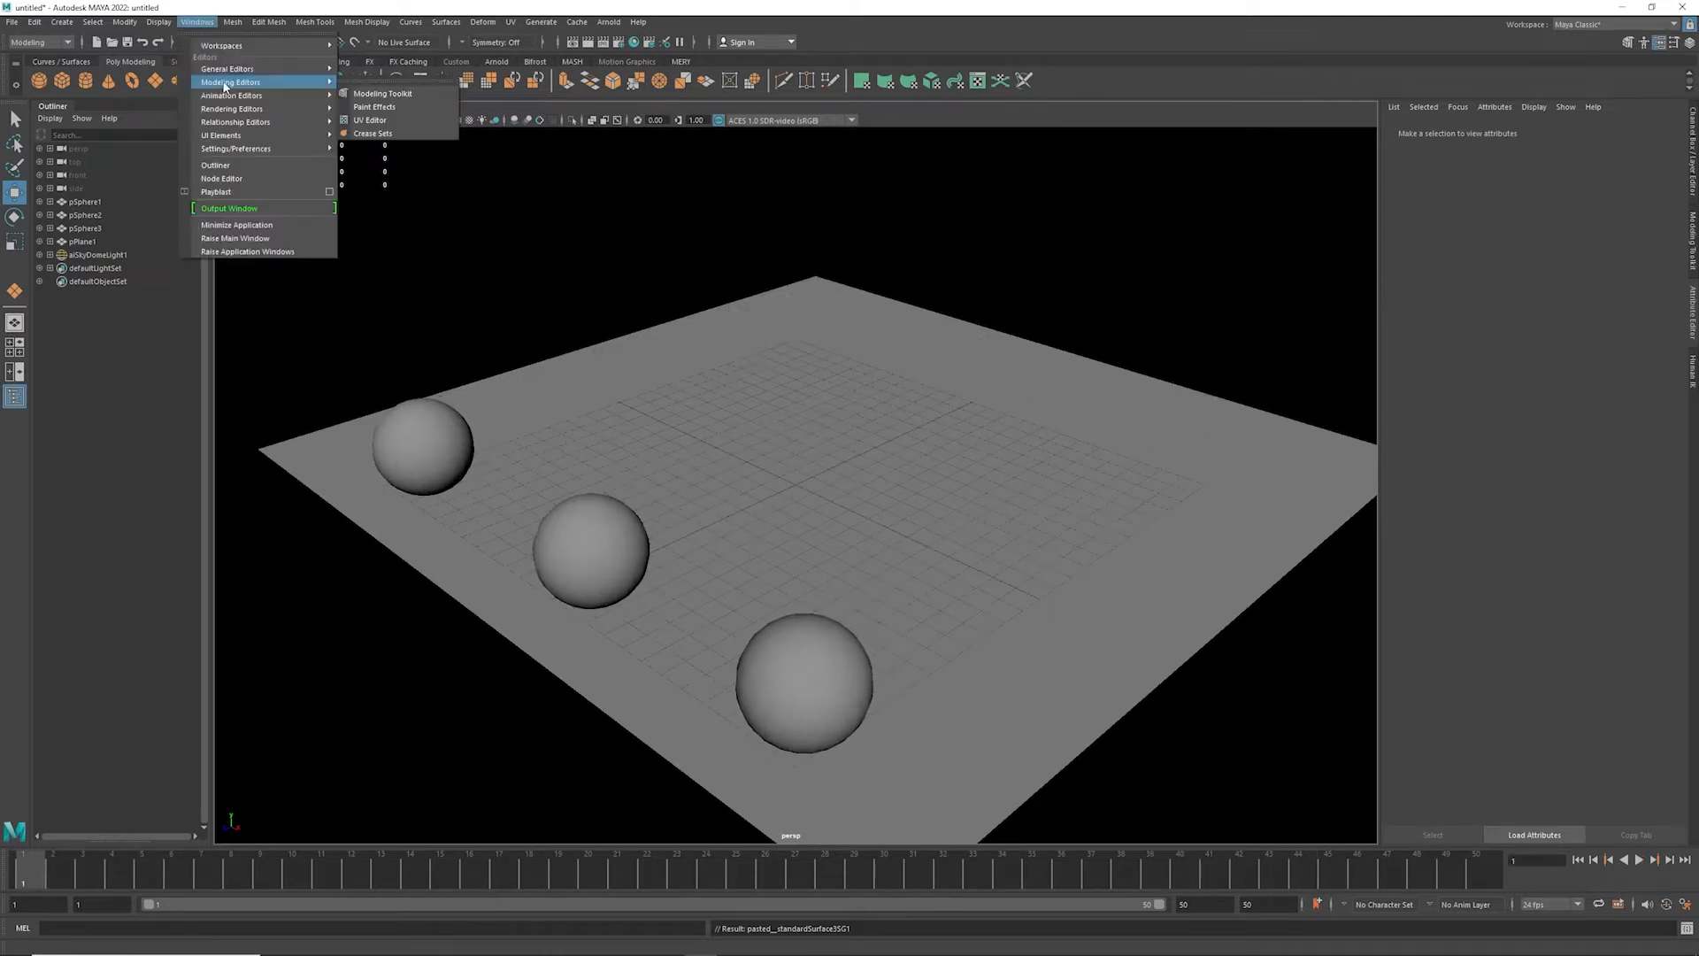
click(230, 94)
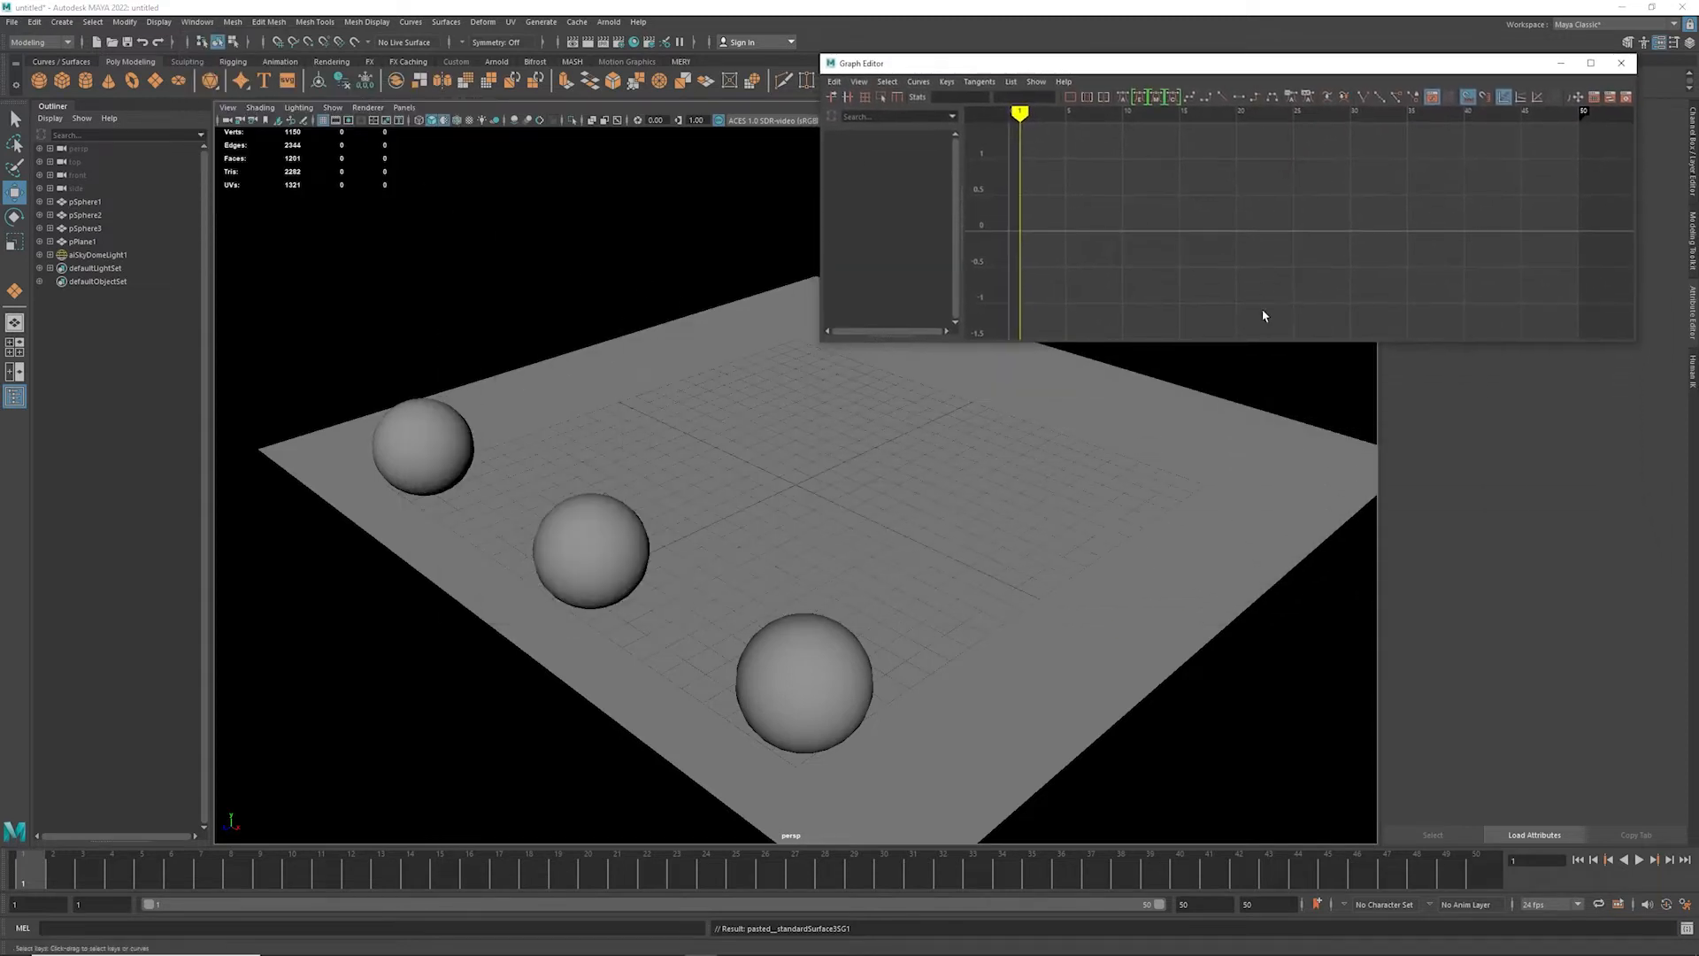
drag(1287, 342, 1287, 423)
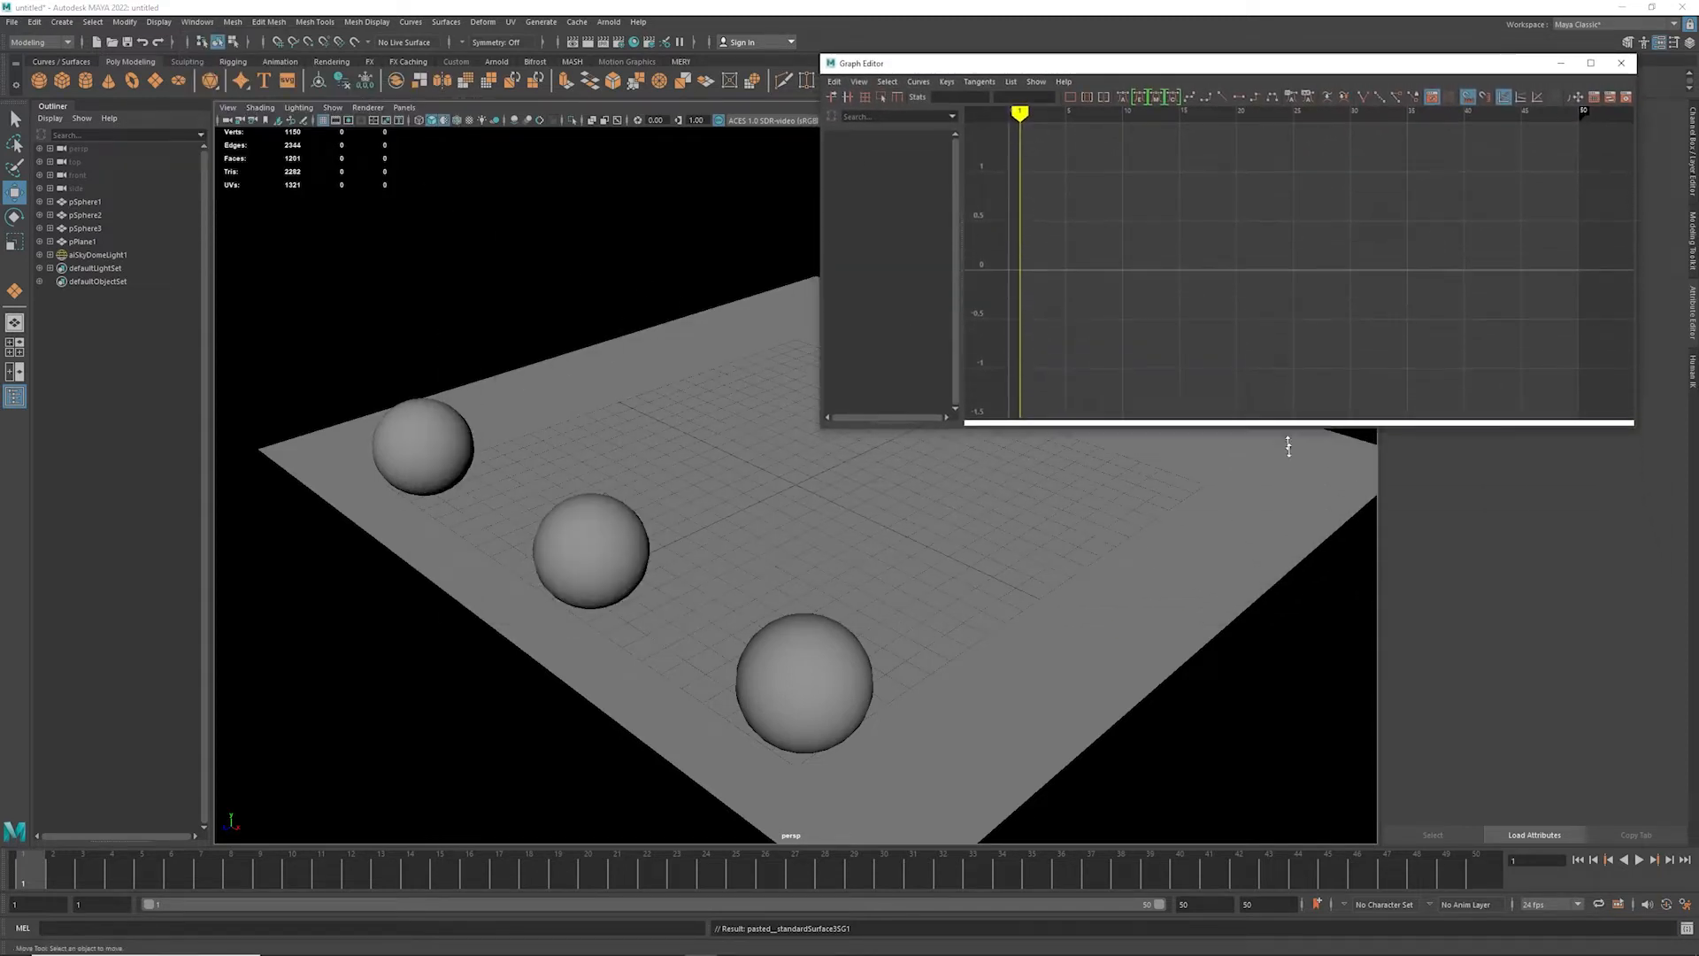
Select pSphere1 in the Outliner so its keyed curves load into the Graph Editor.
click(423, 443)
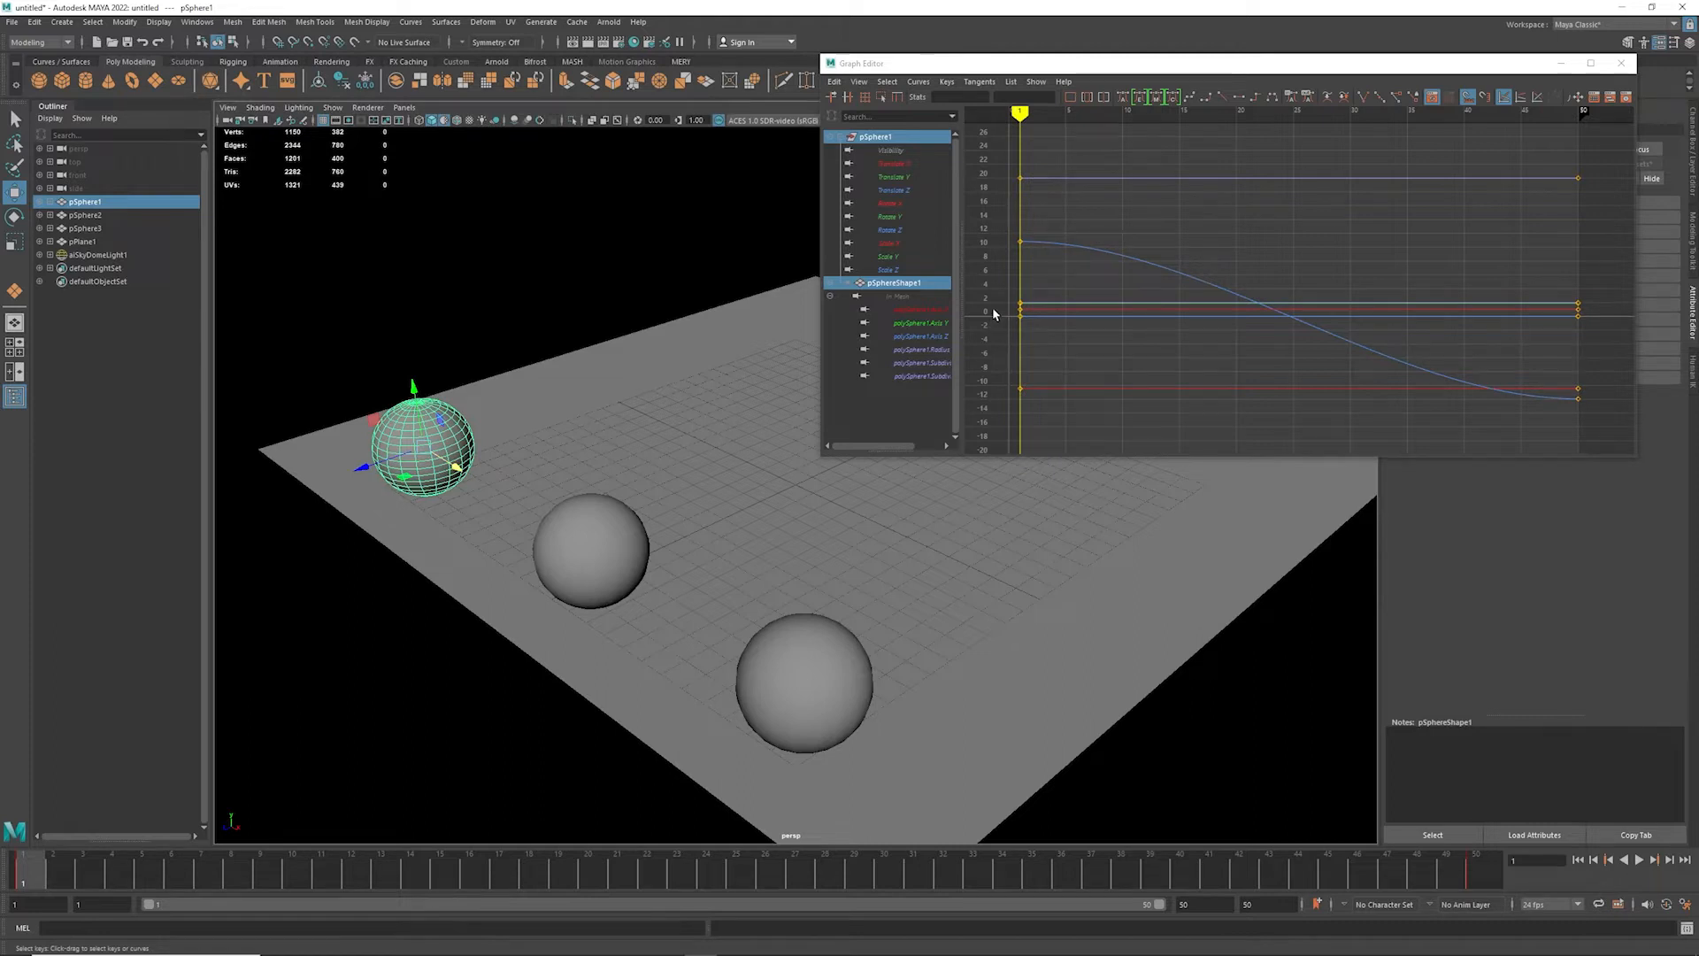
mouse_move(1017, 239)
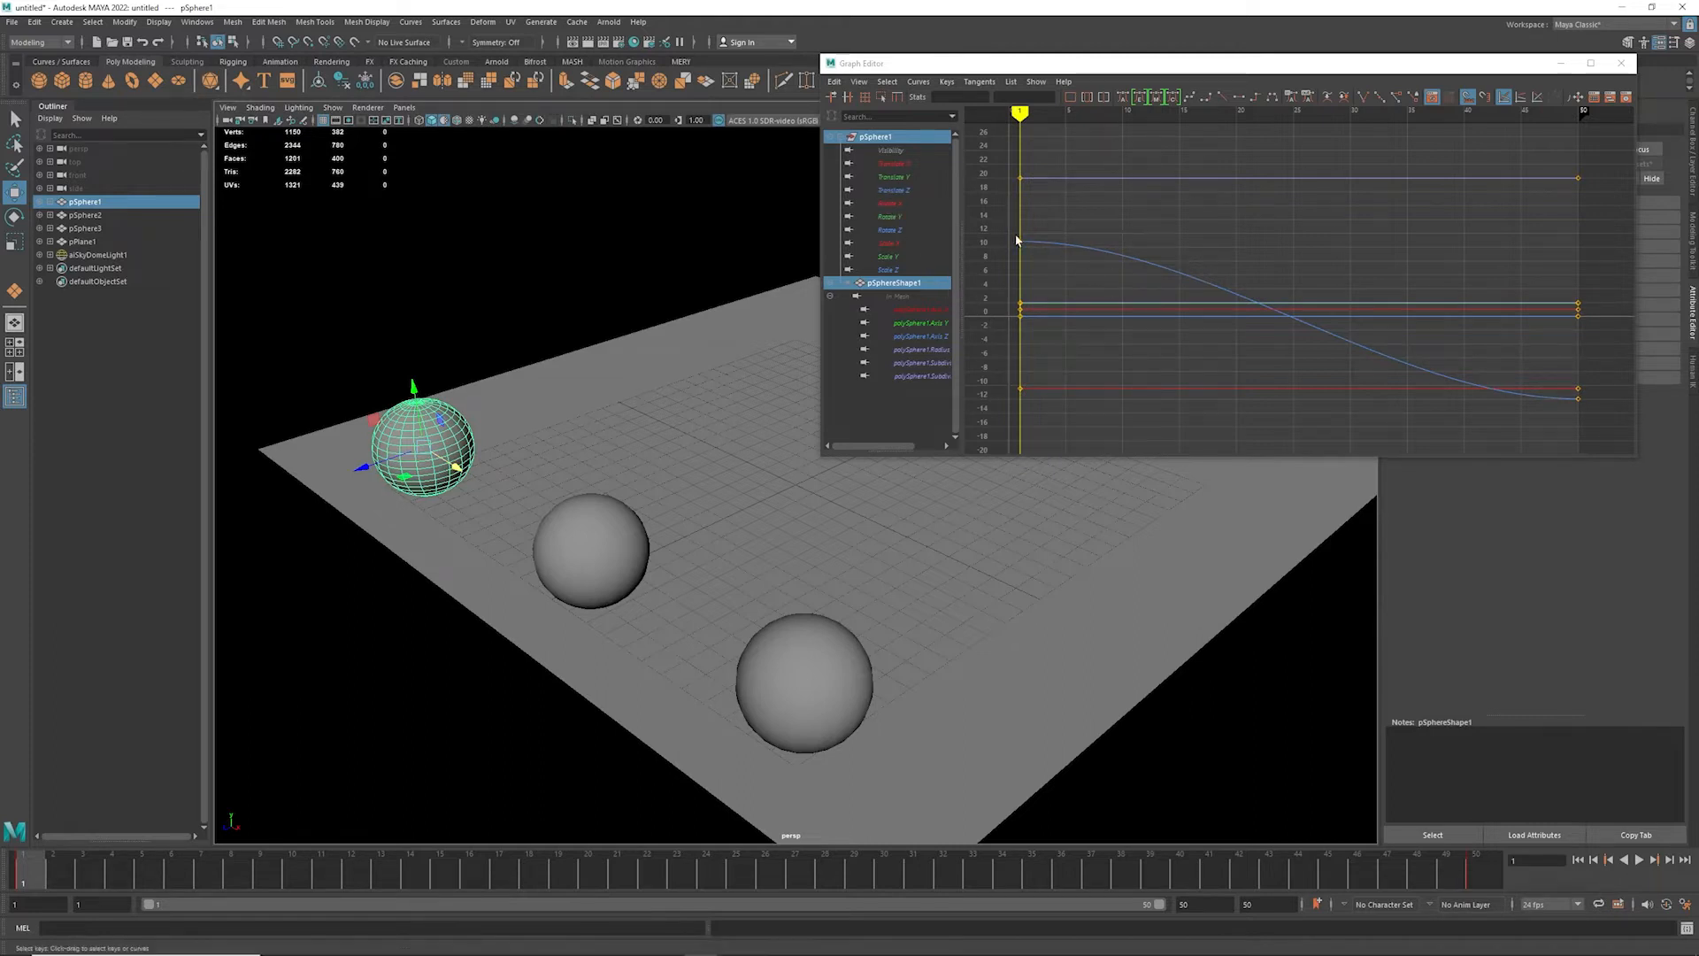
mouse_move(1623, 388)
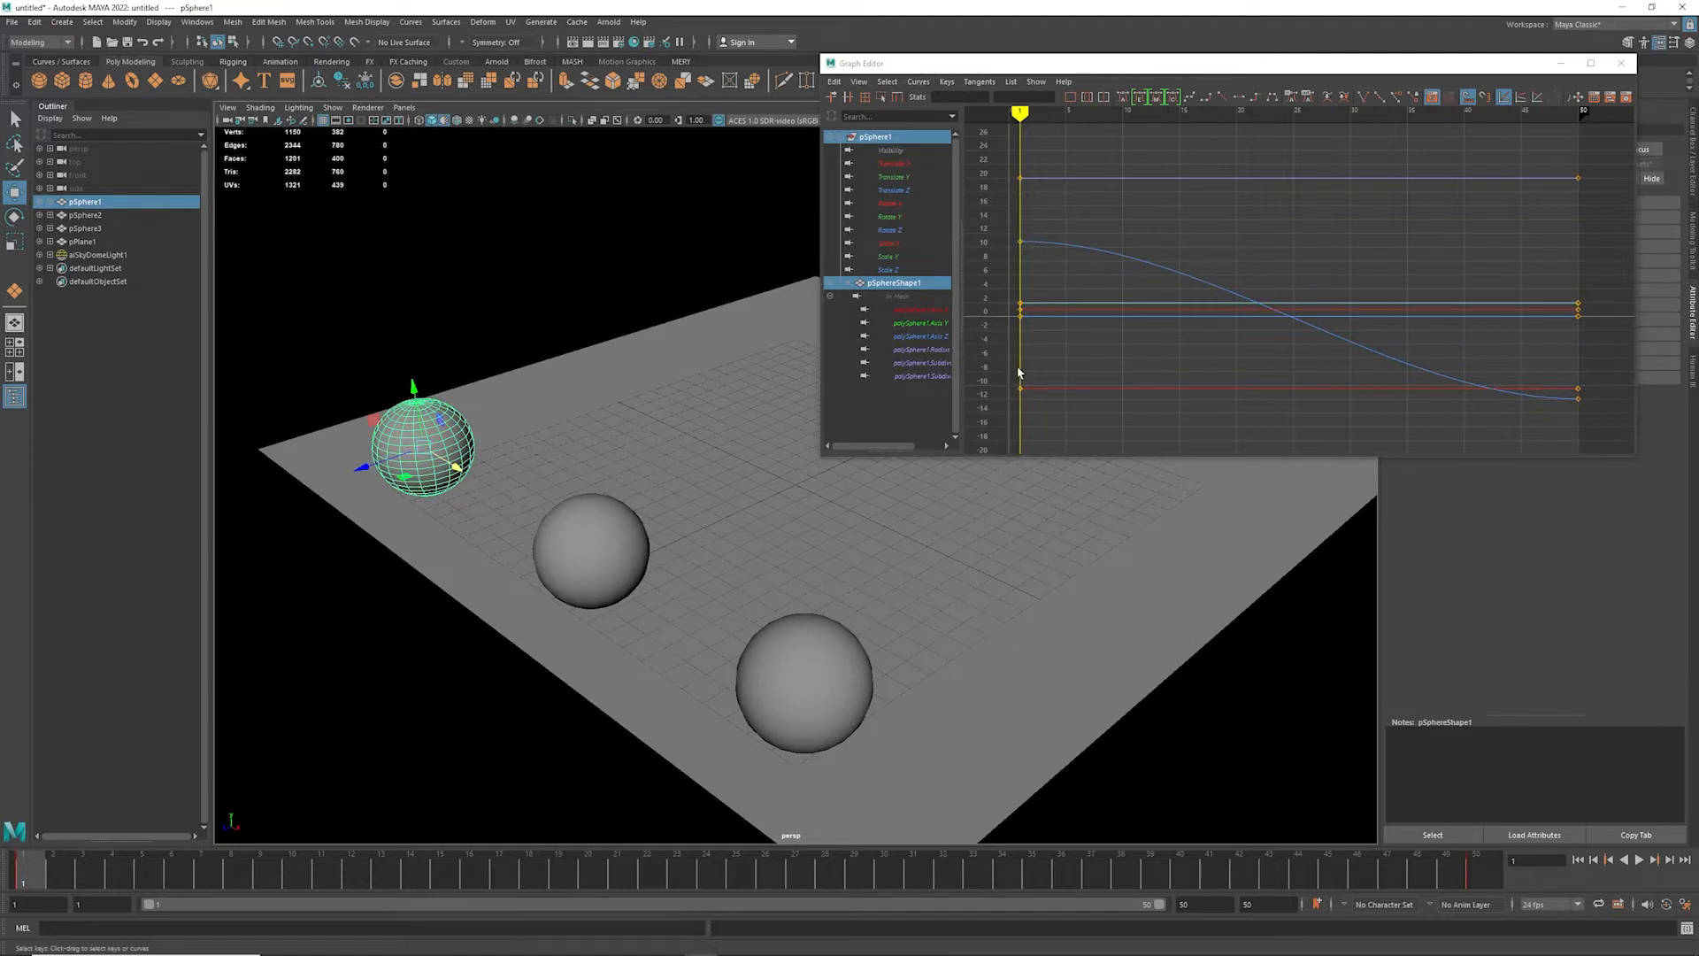
mouse_move(1505, 335)
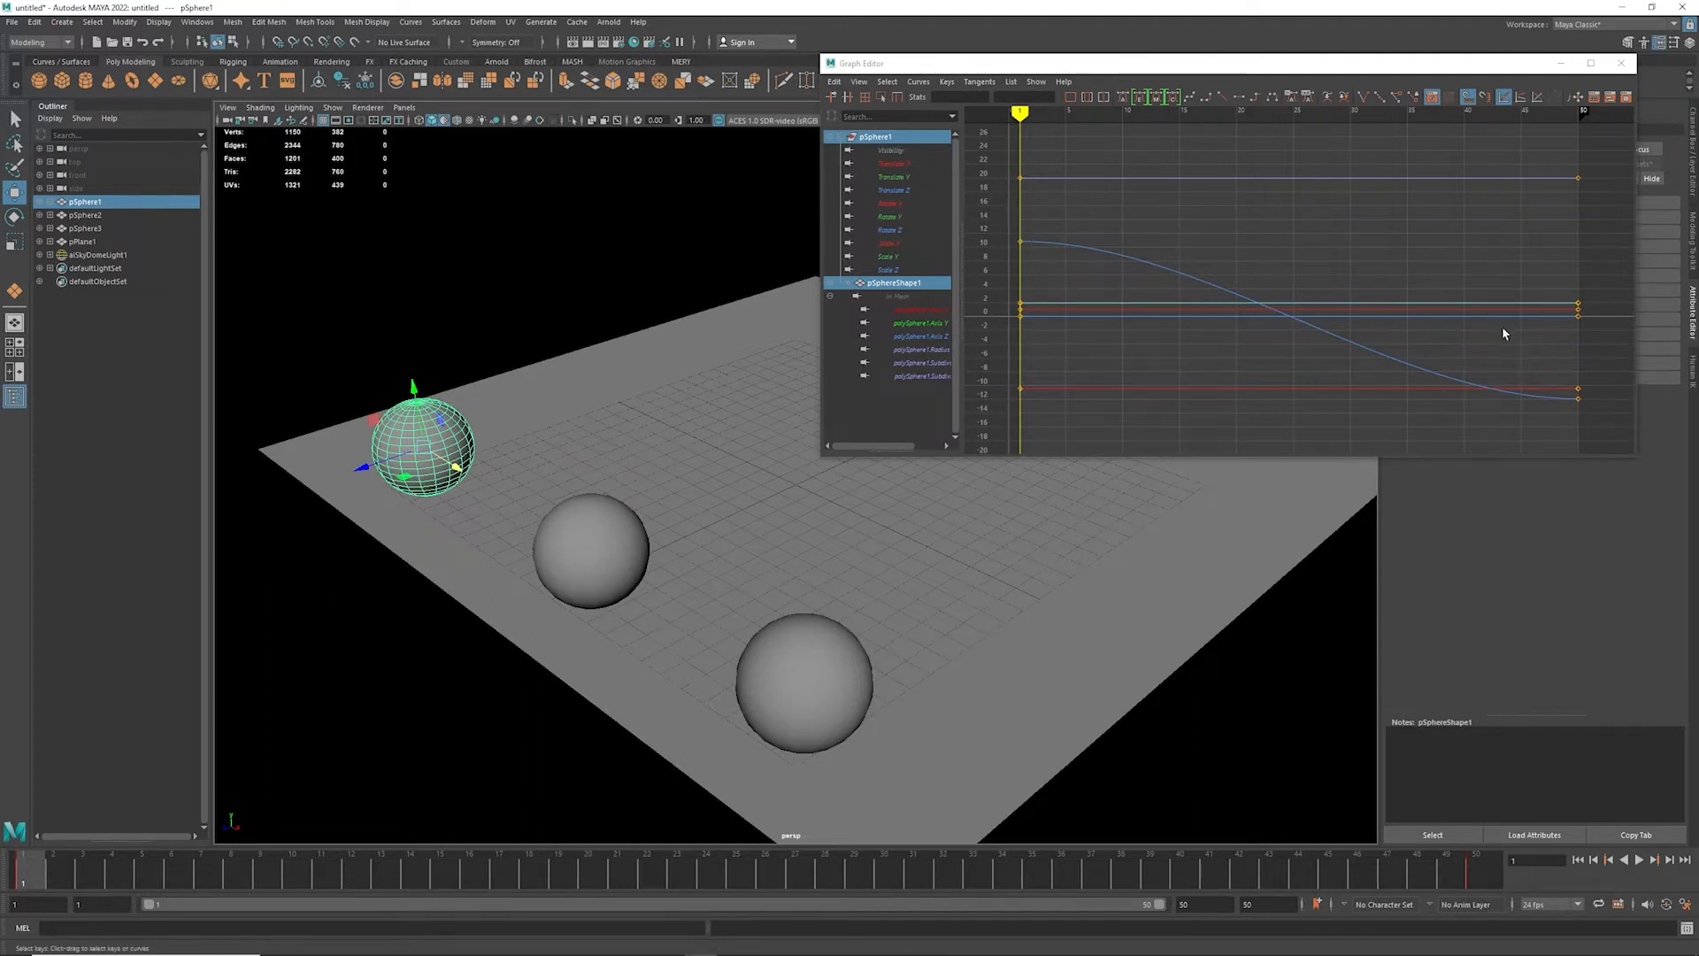
mouse_move(1177, 255)
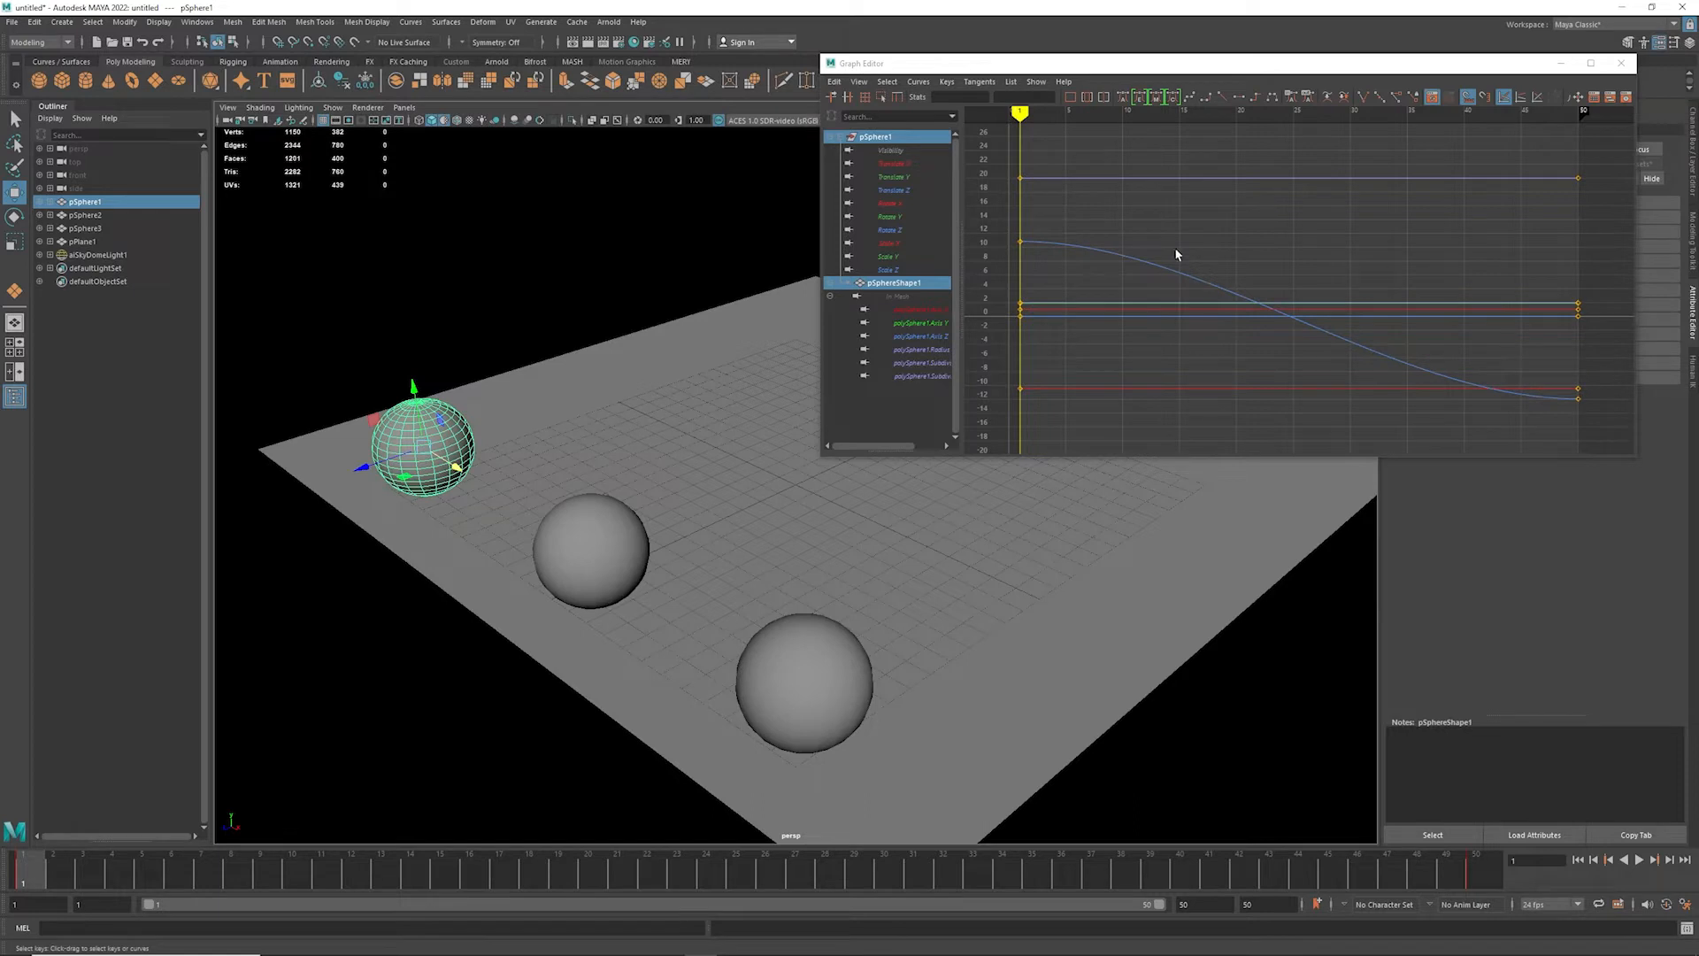
mouse_move(1530, 377)
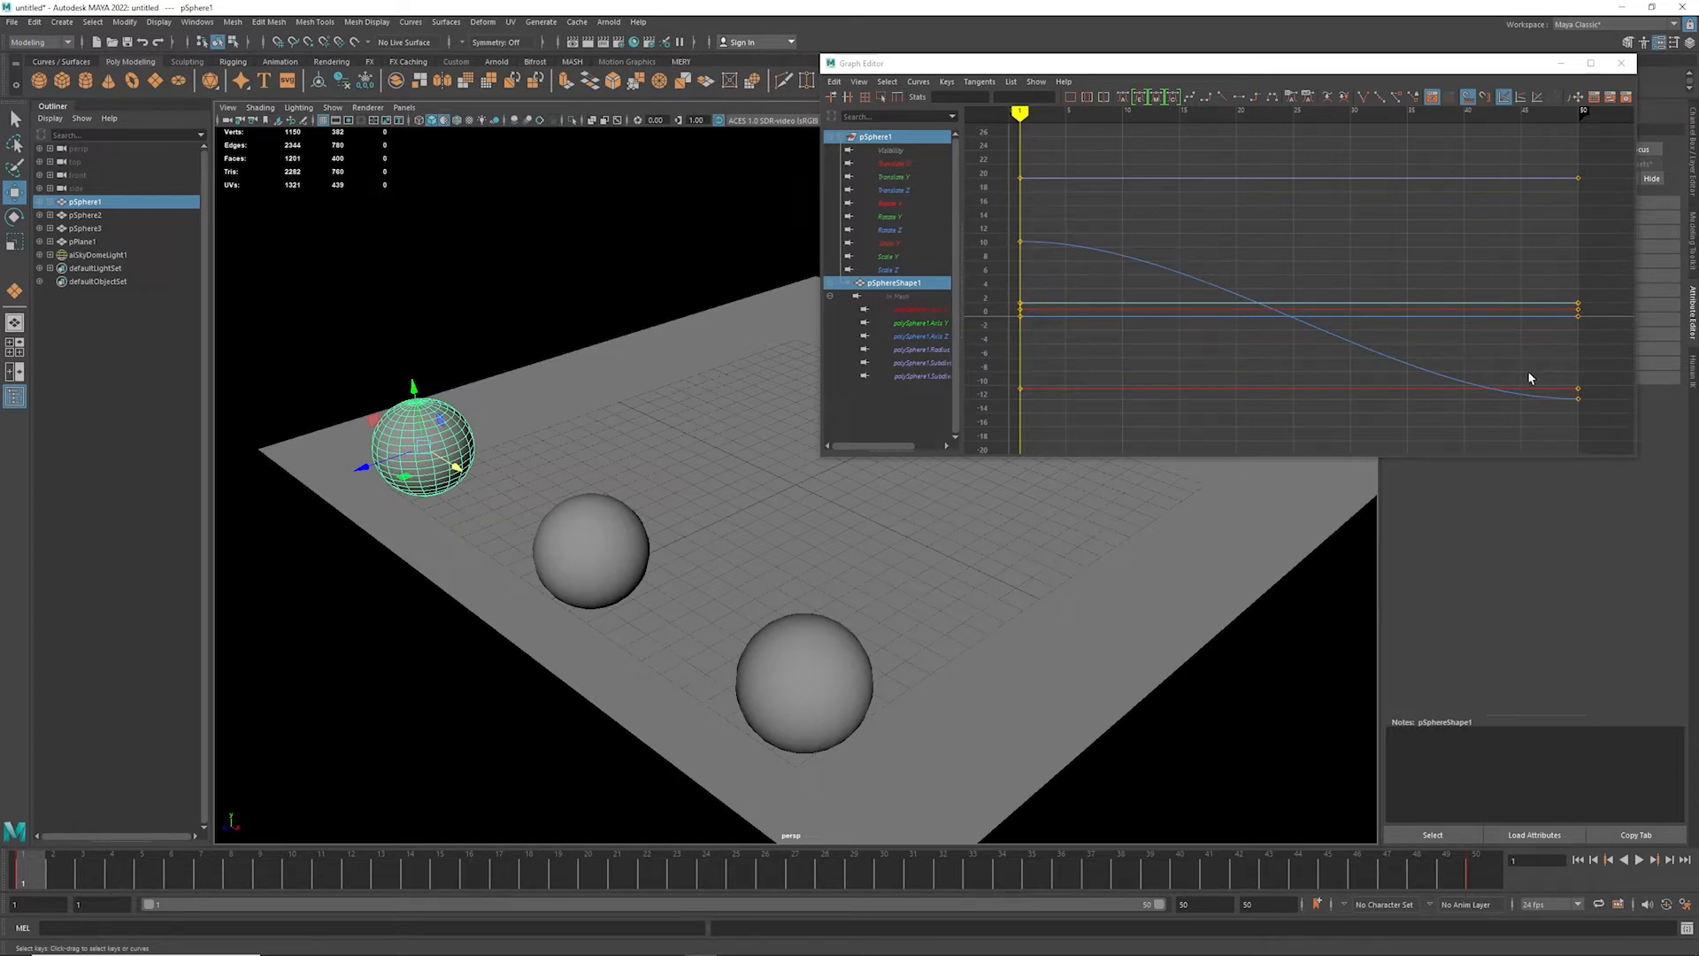
Isolate pSphere1's Translate Z curve and select its keys for linear tangents.
click(892, 190)
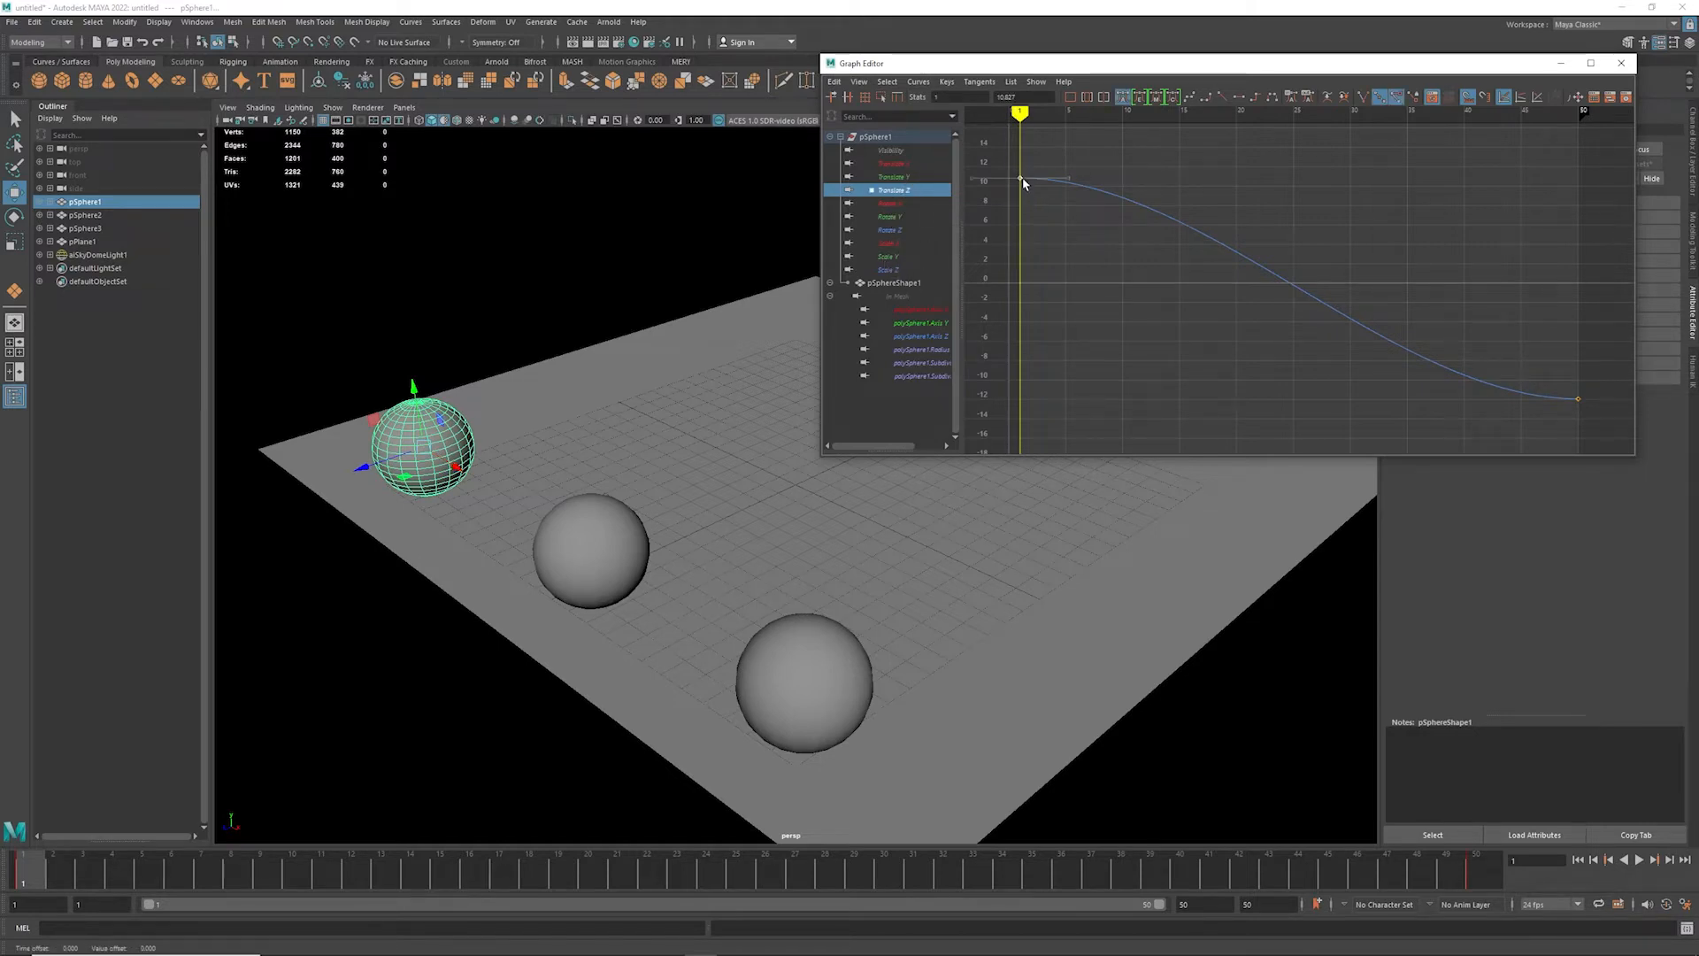
drag(1020, 179, 1024, 152)
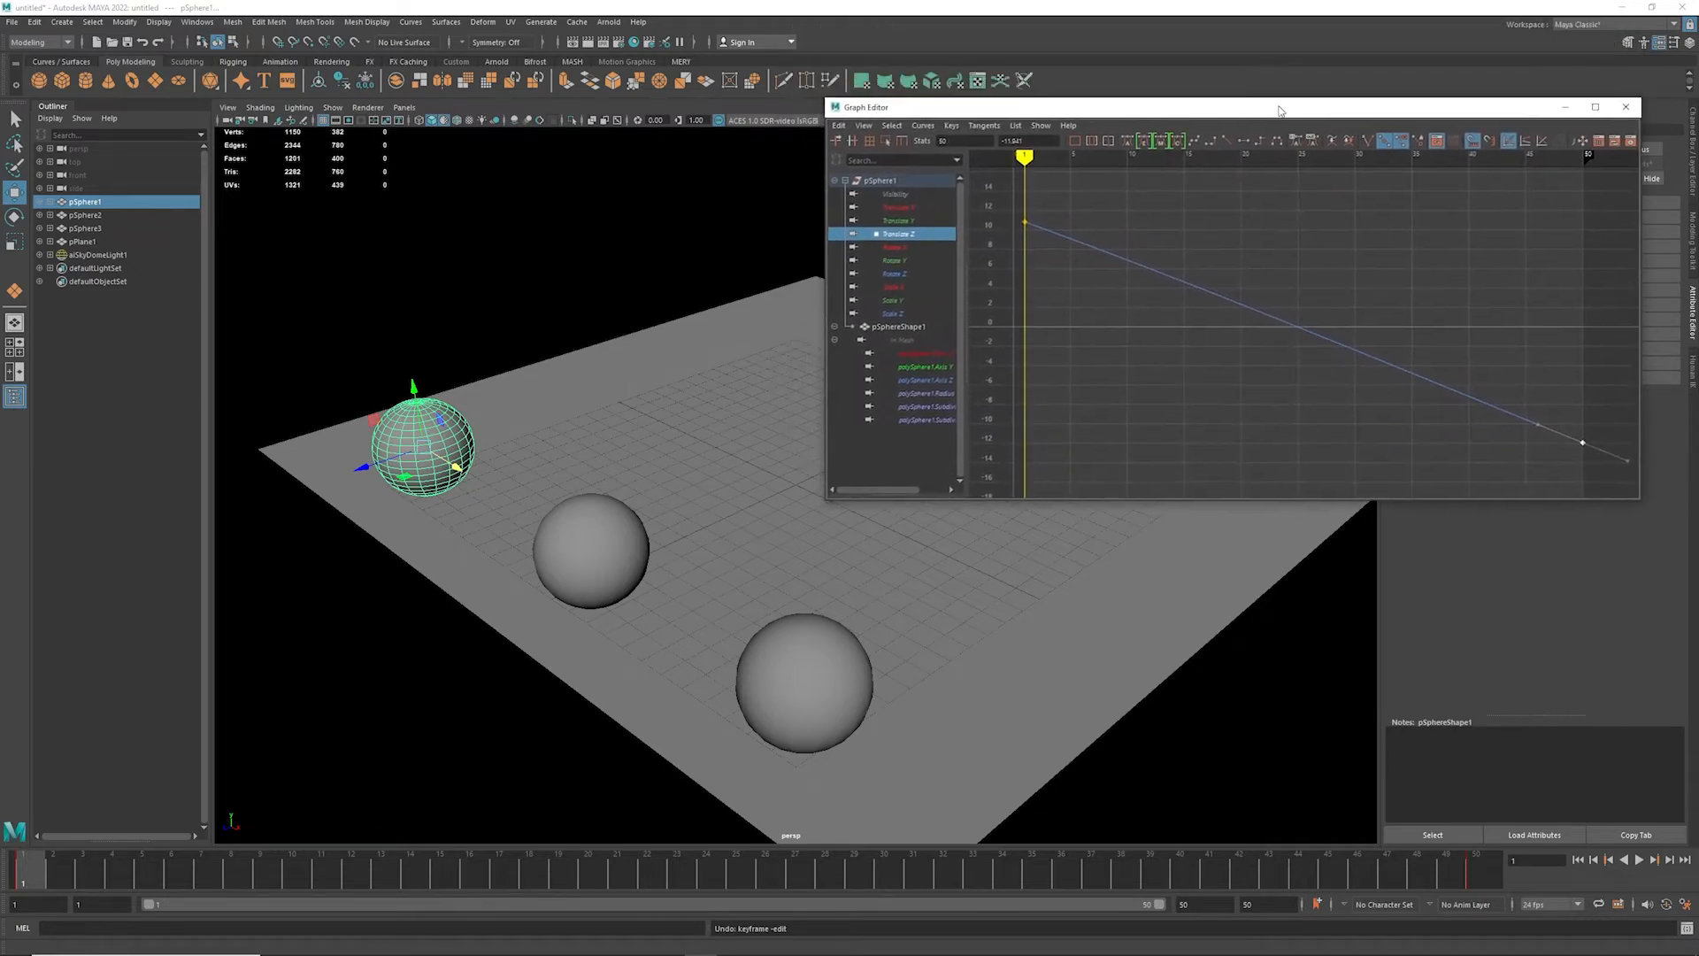
Hide the Graph Editor and scrub the Time Slider to watch pSphere1's constant-speed motion.
click(1625, 106)
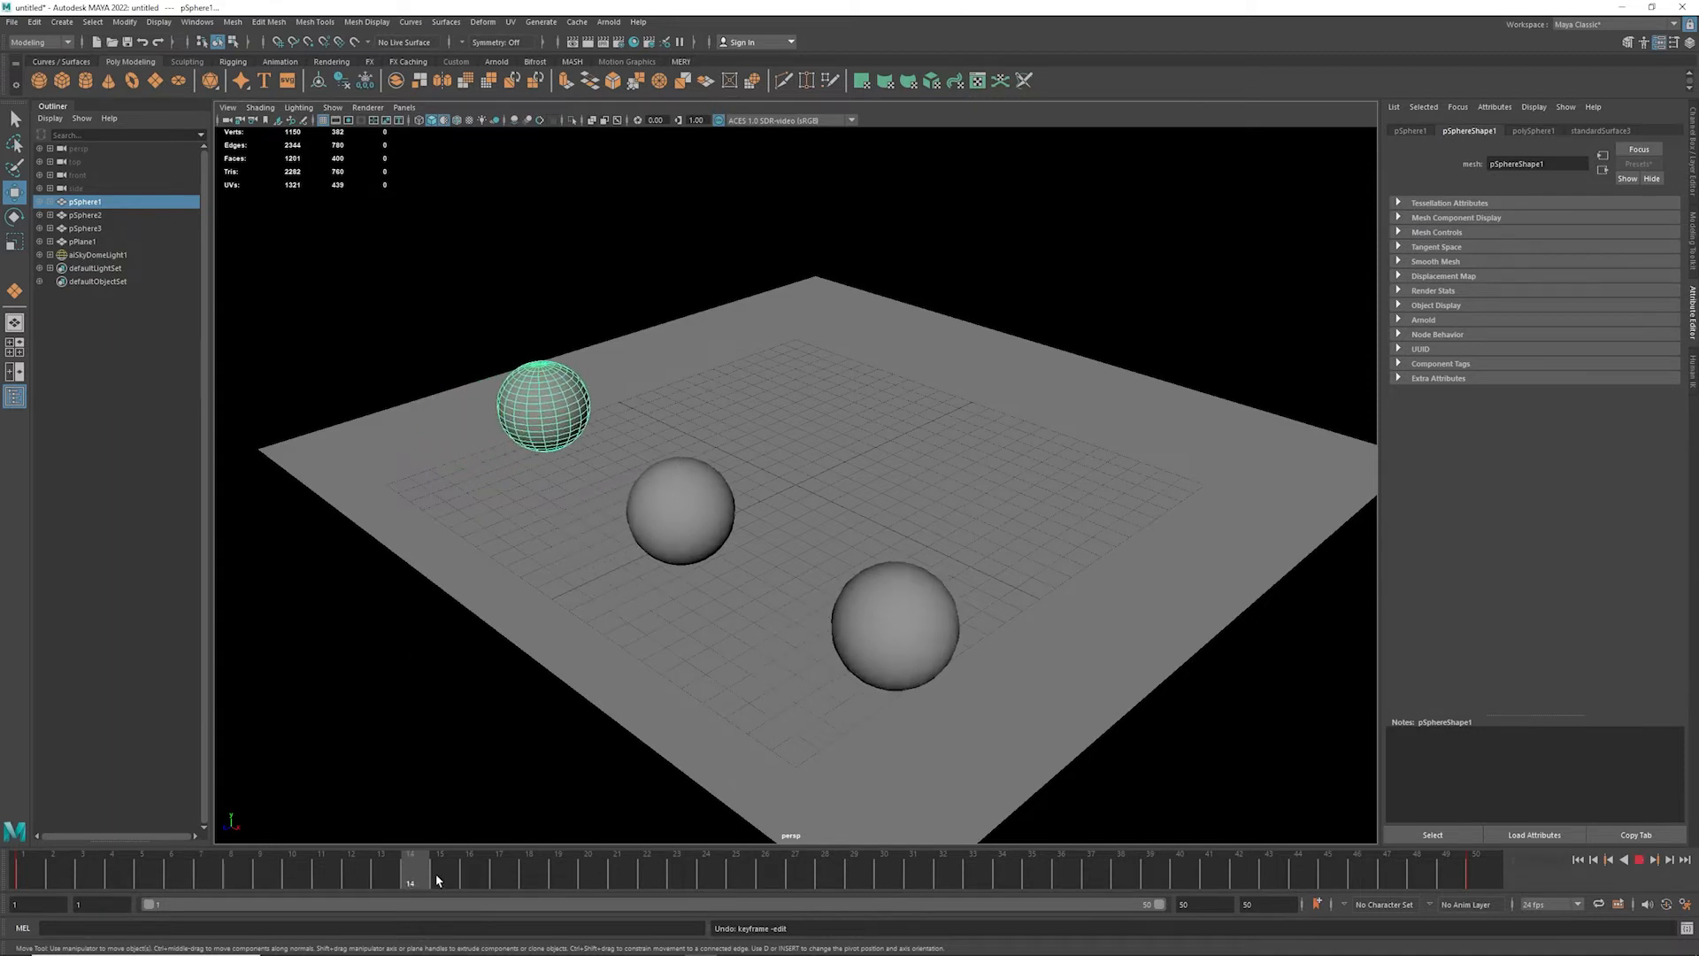
drag(410, 873, 793, 872)
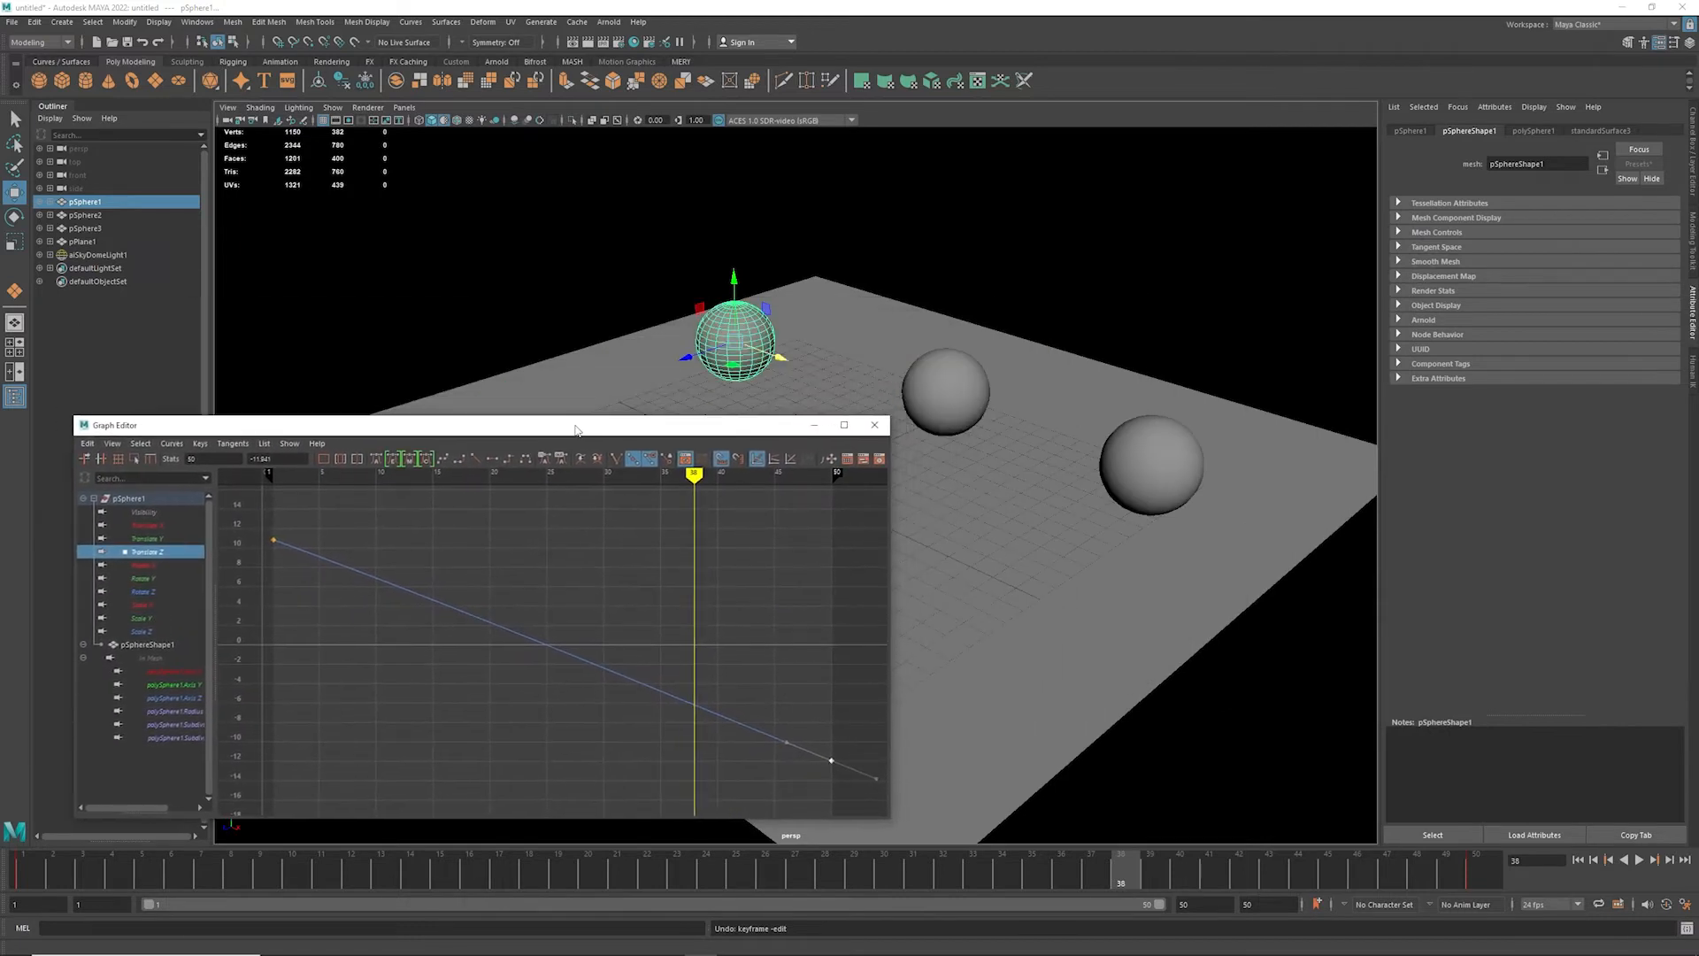
Load pSphere2's curves and give its first Translate Z key a Linear tangent for a sharp start.
click(83, 214)
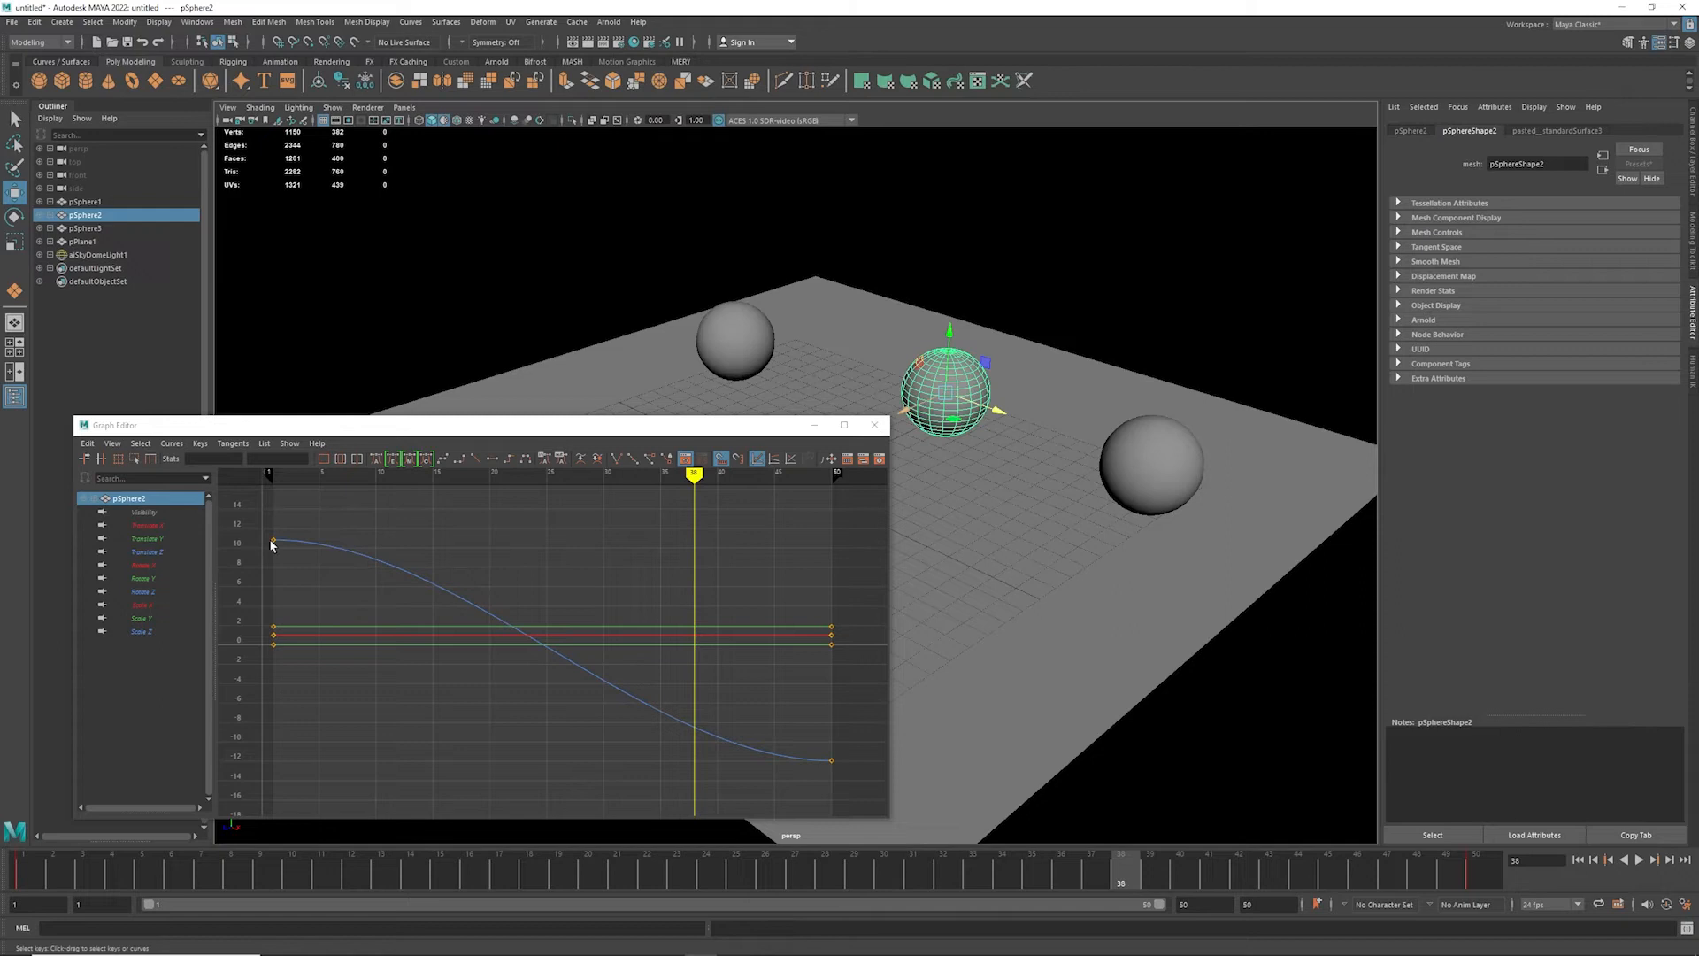
click(272, 541)
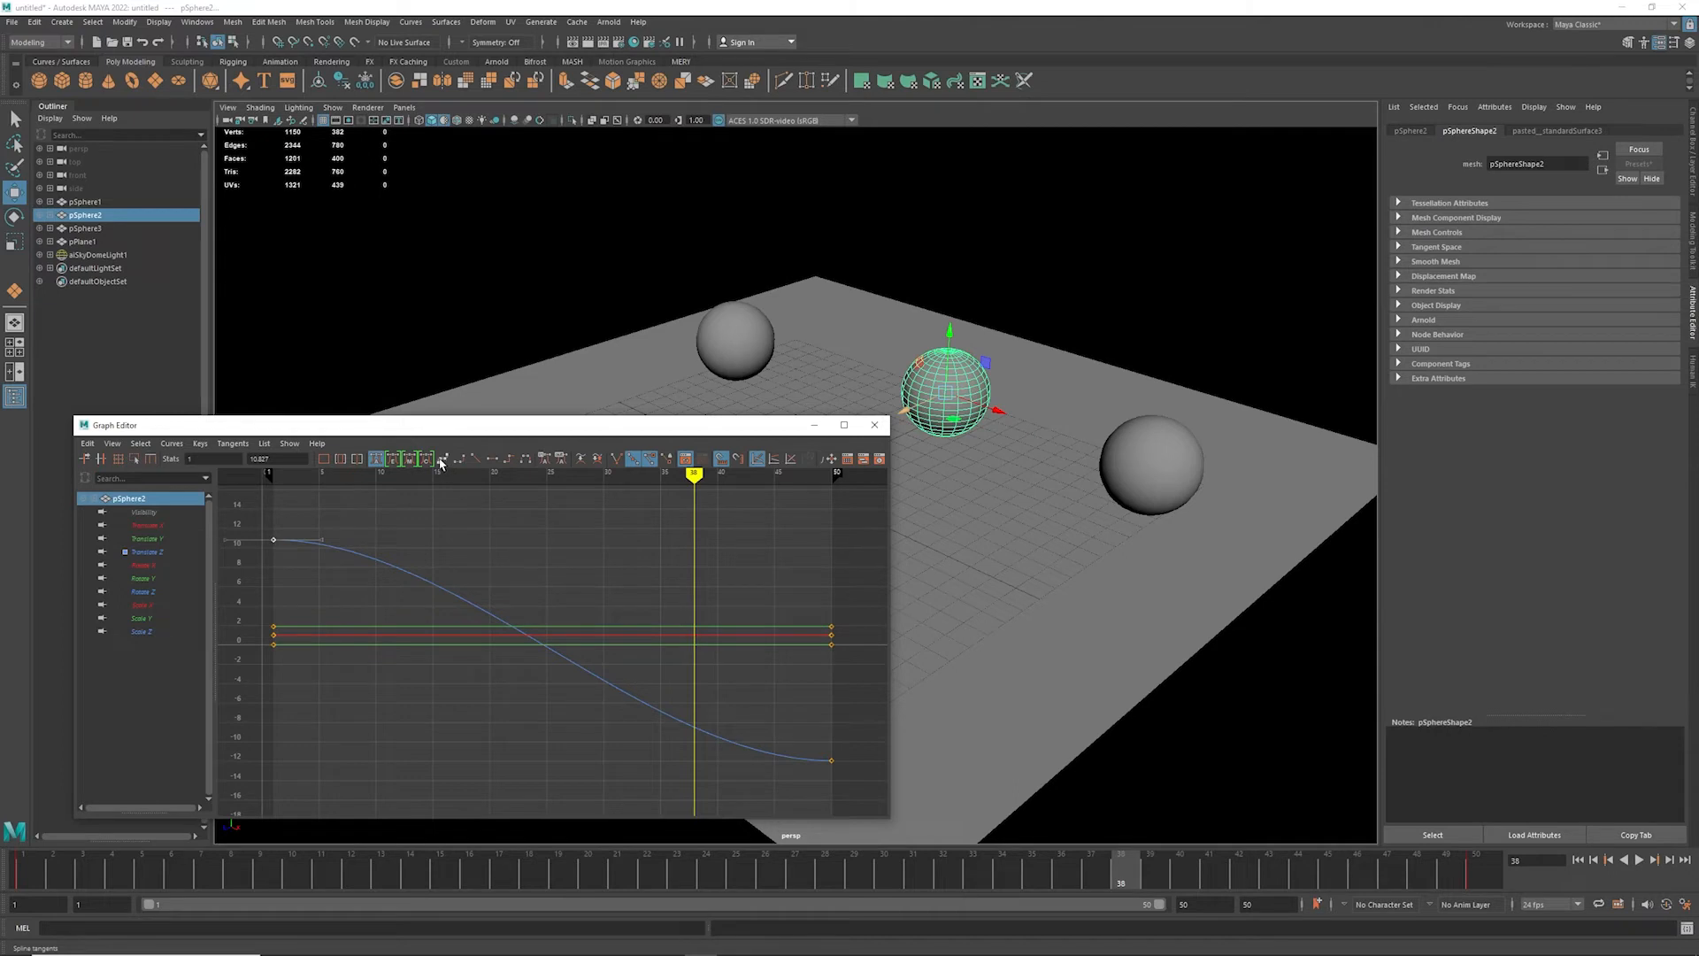
click(439, 459)
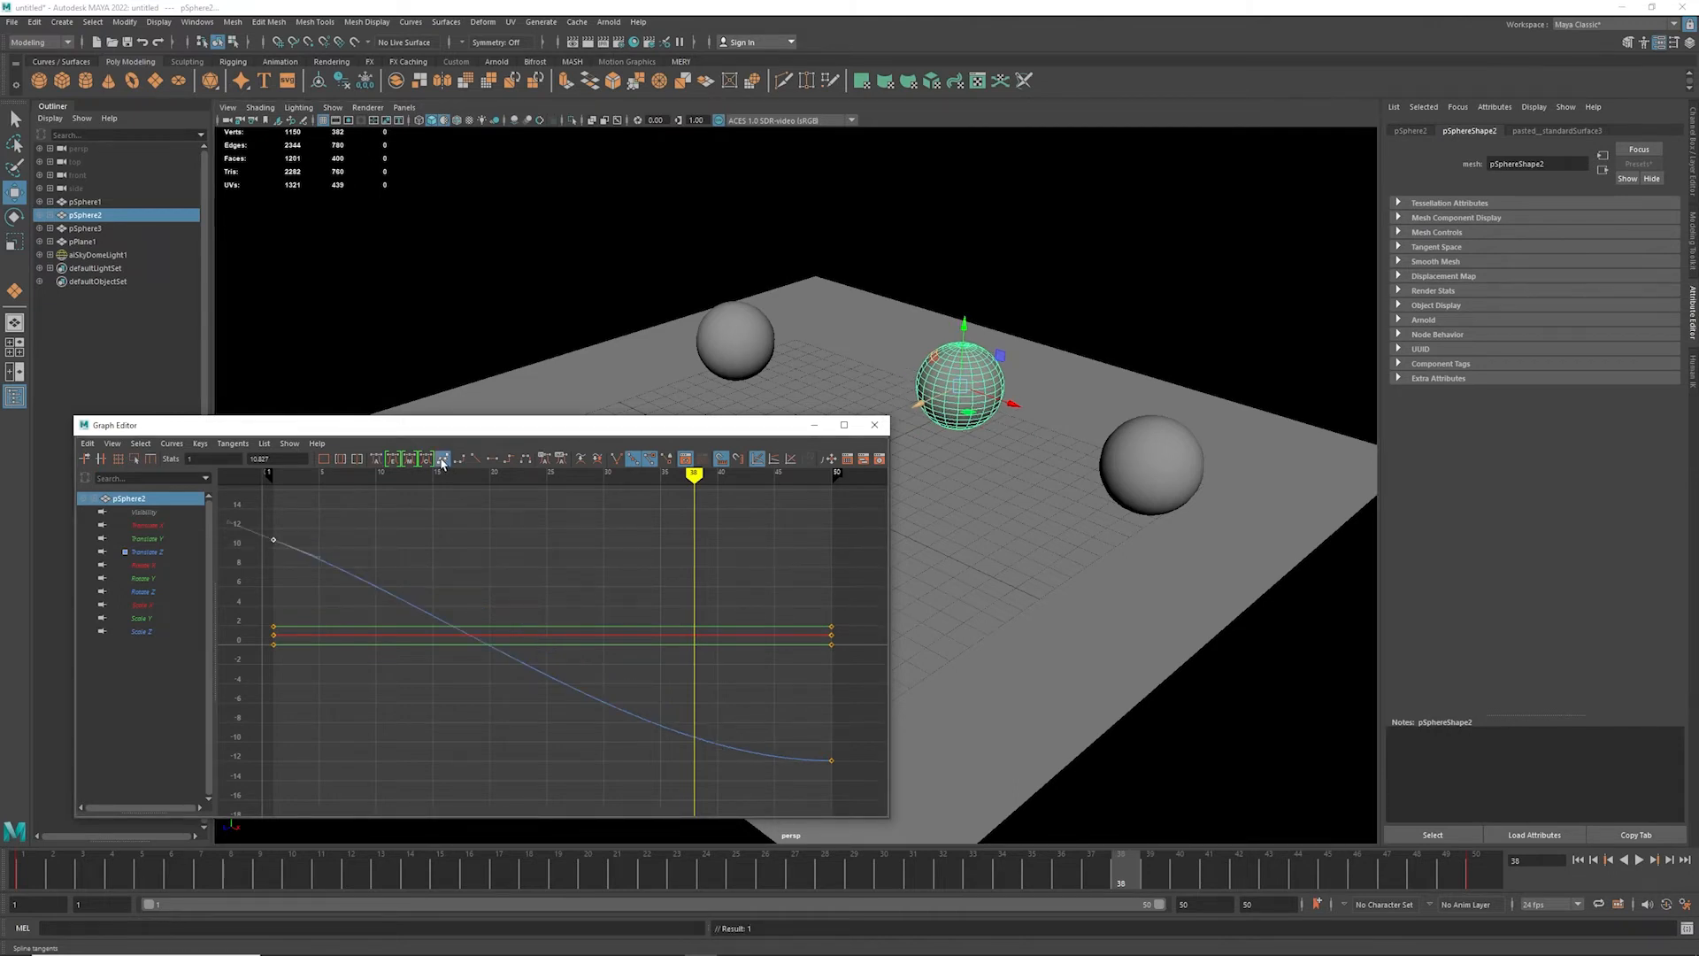
mouse_move(441, 461)
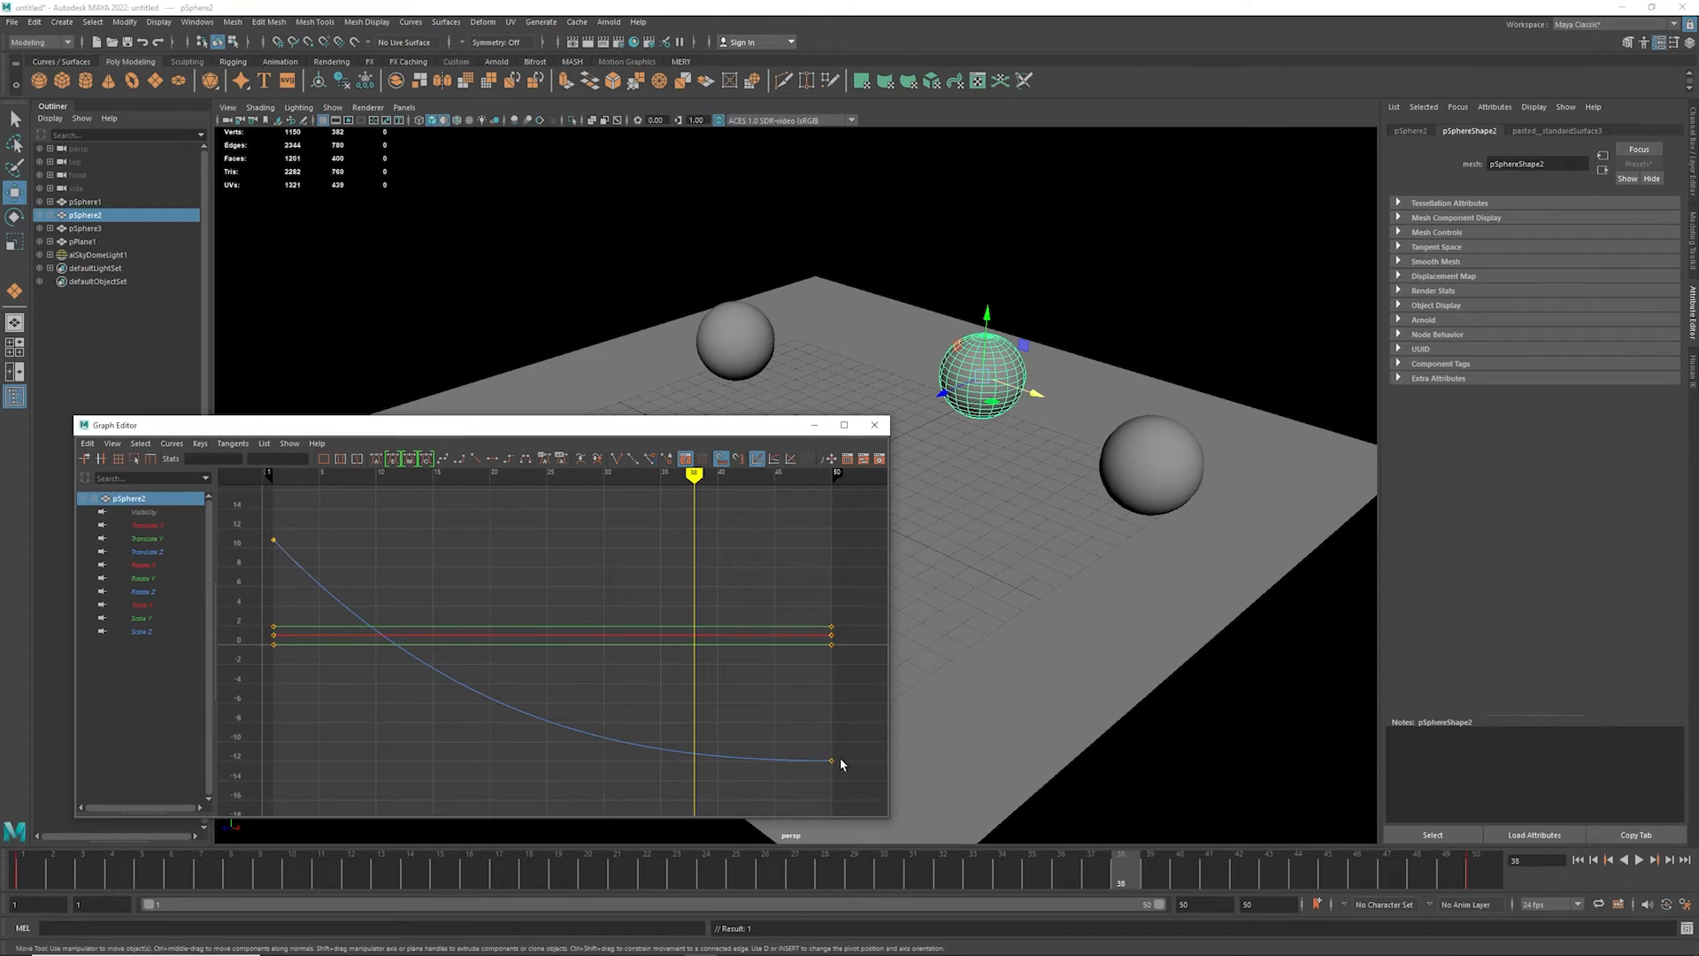
Drag the last Translate Z key's tangent handle so the curve flattens then steepens near its end.
drag(839, 765, 785, 766)
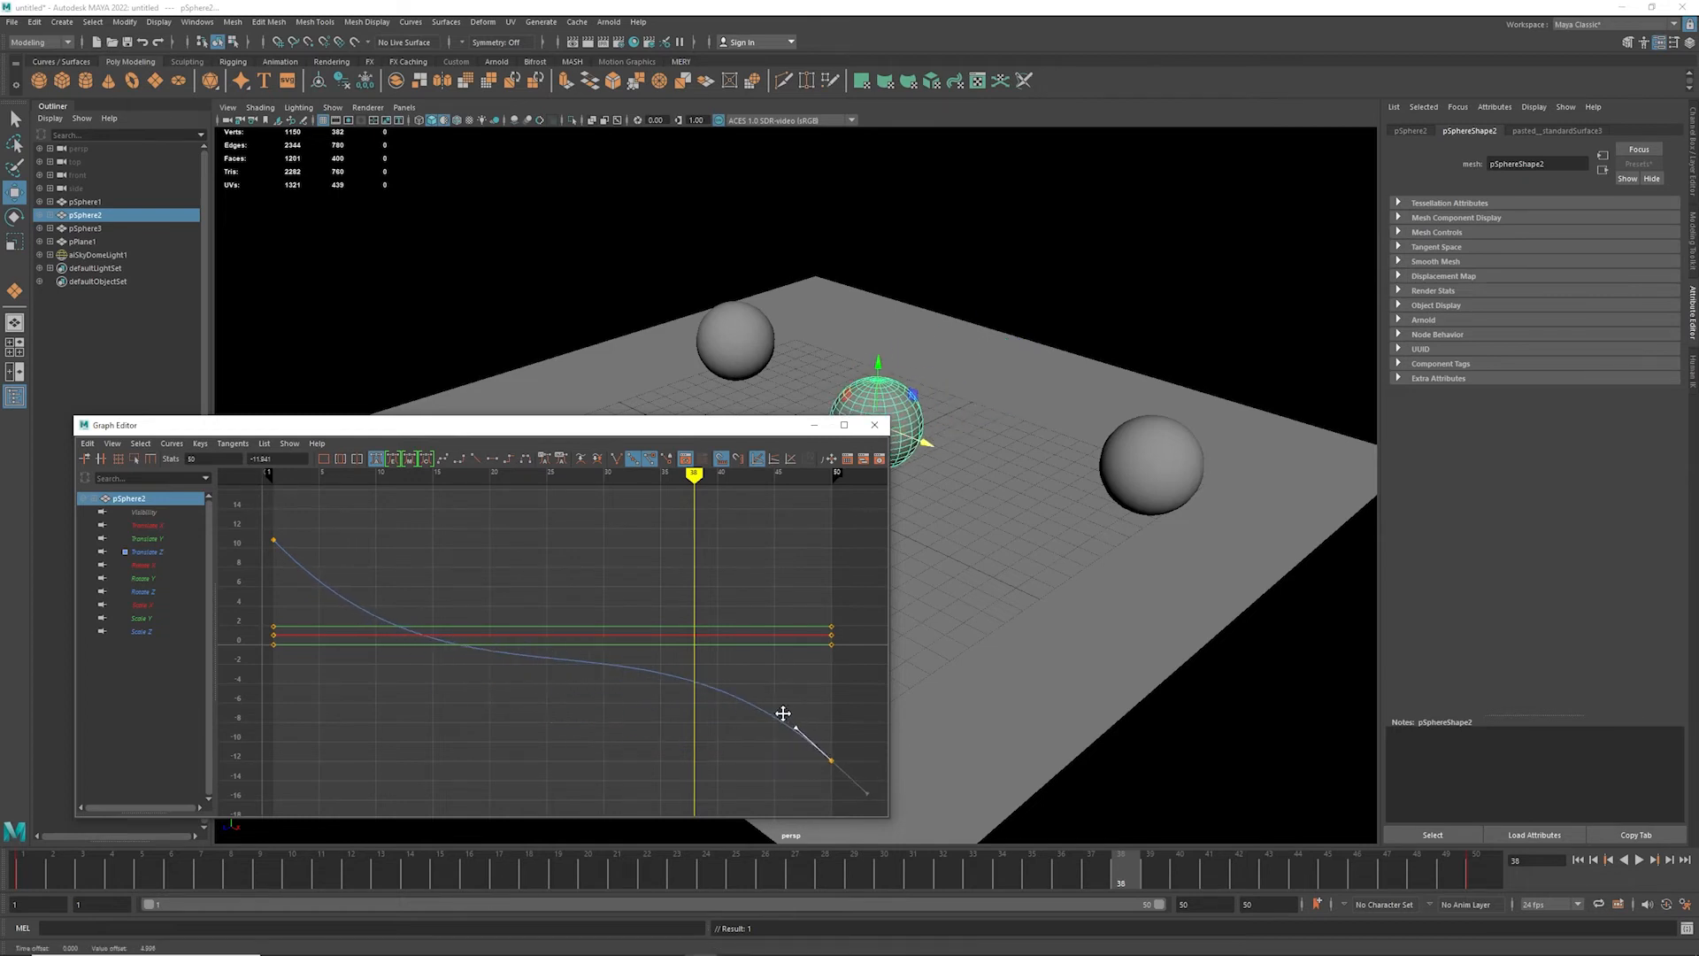
drag(445, 424, 862, 347)
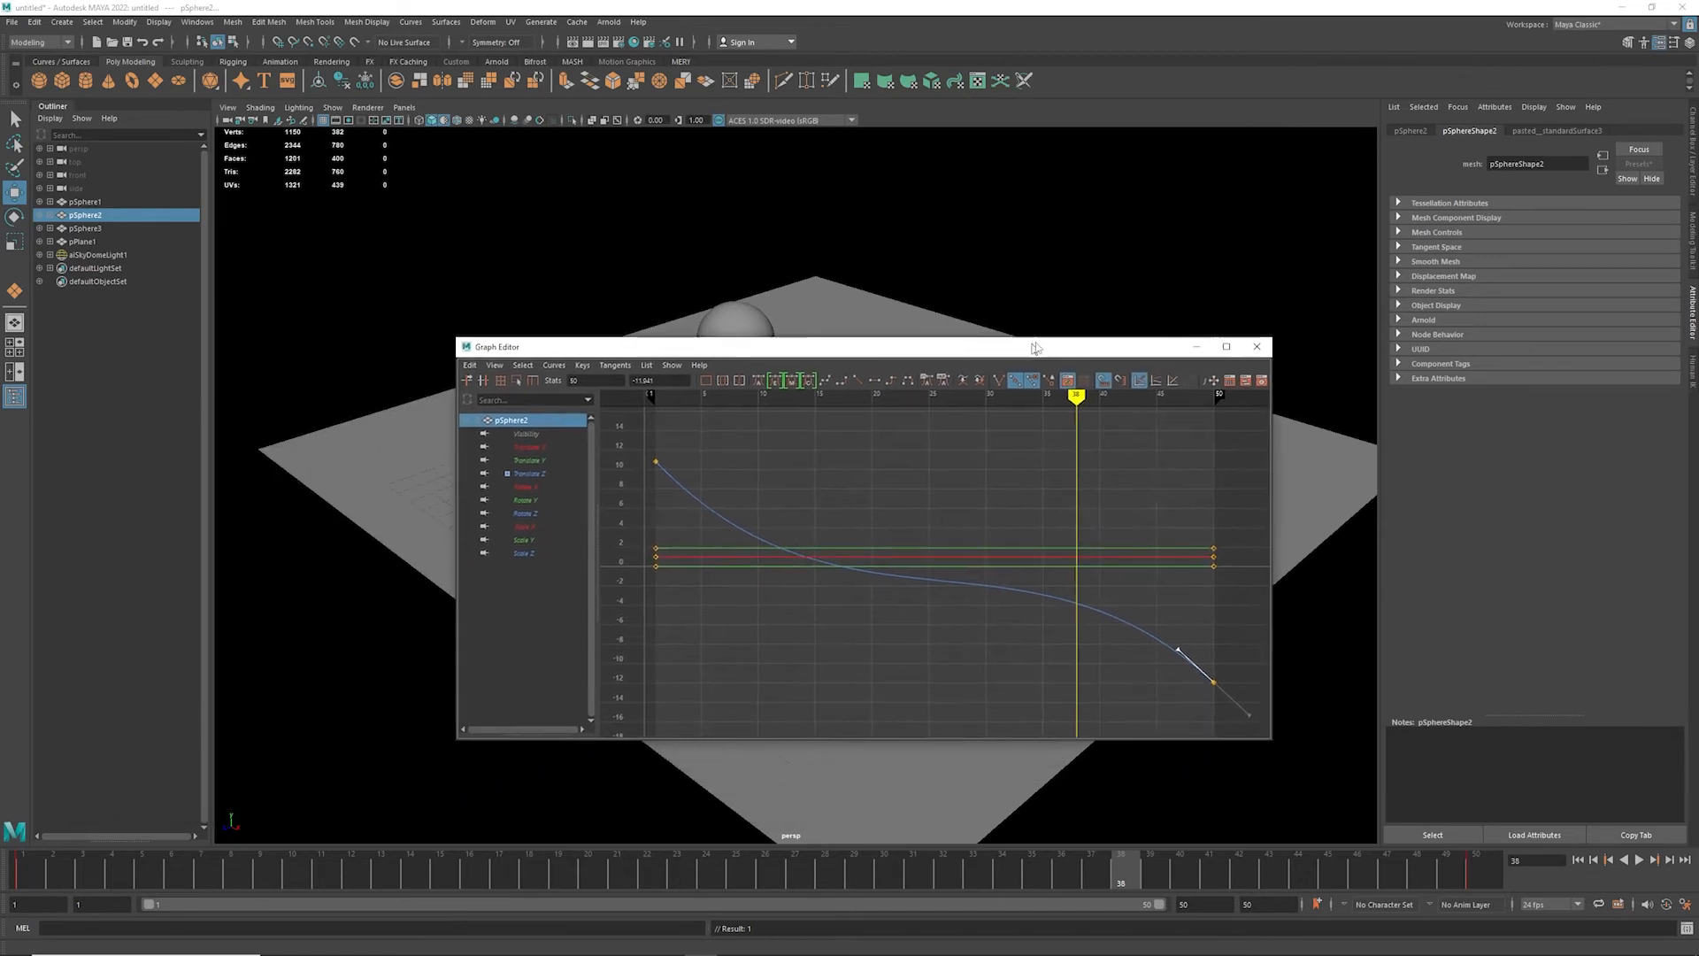
click(1257, 347)
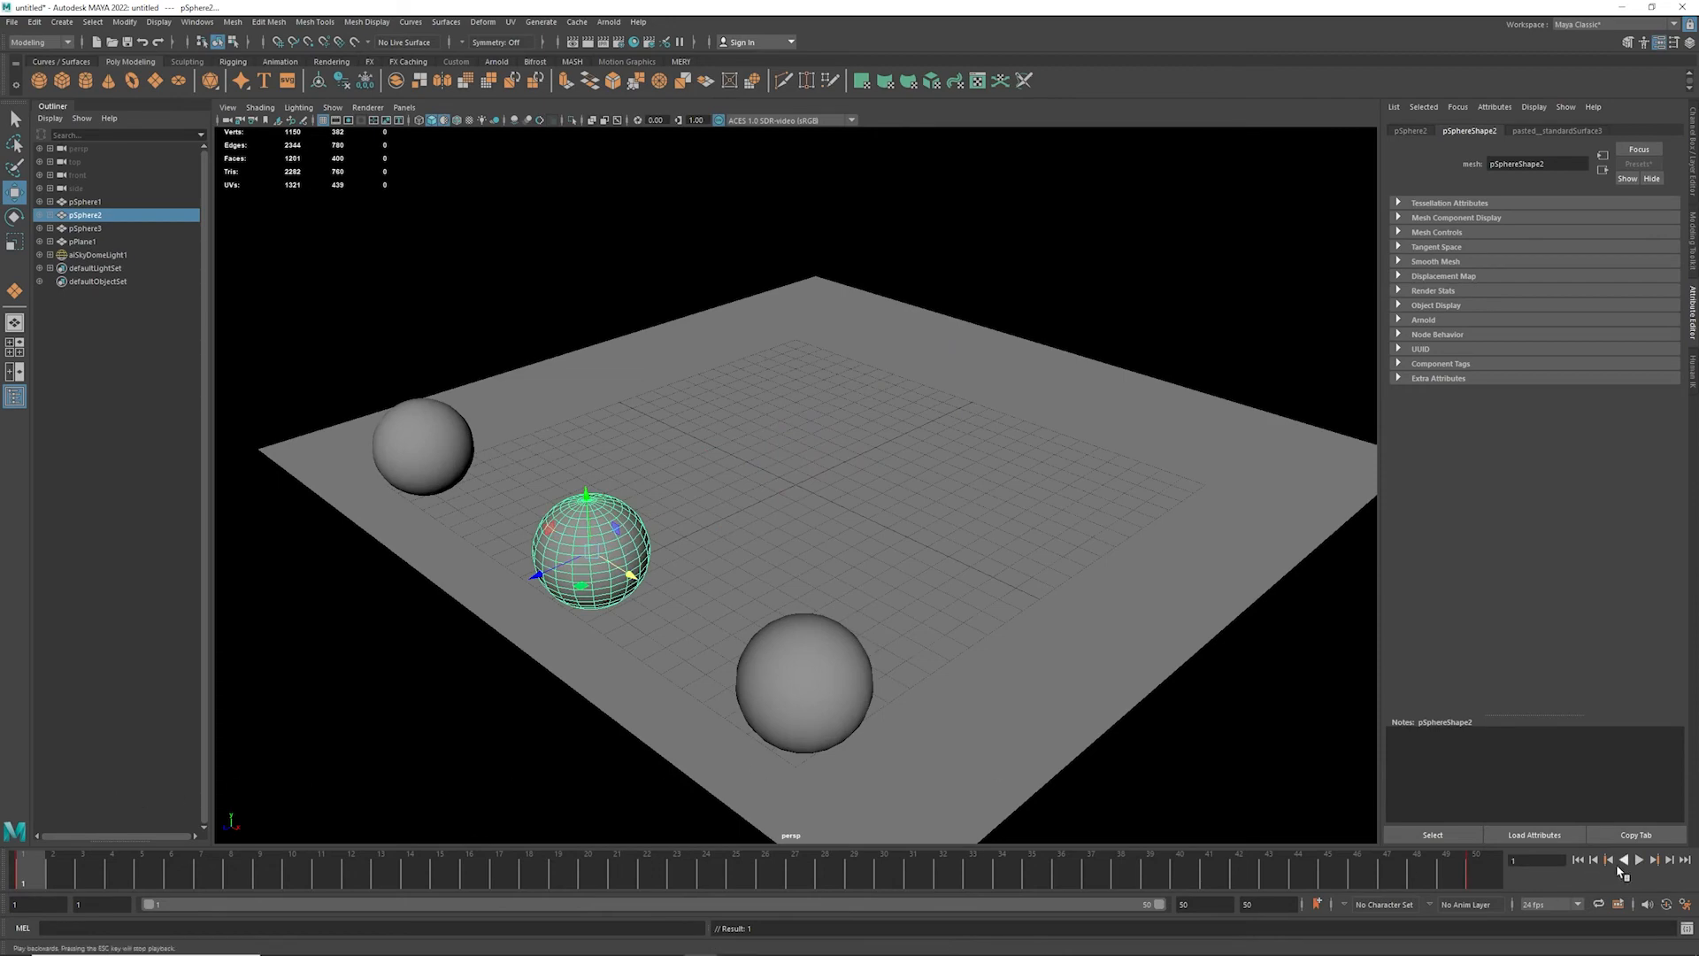
Play the animation forwards to check the spheres' new timing.
click(1639, 860)
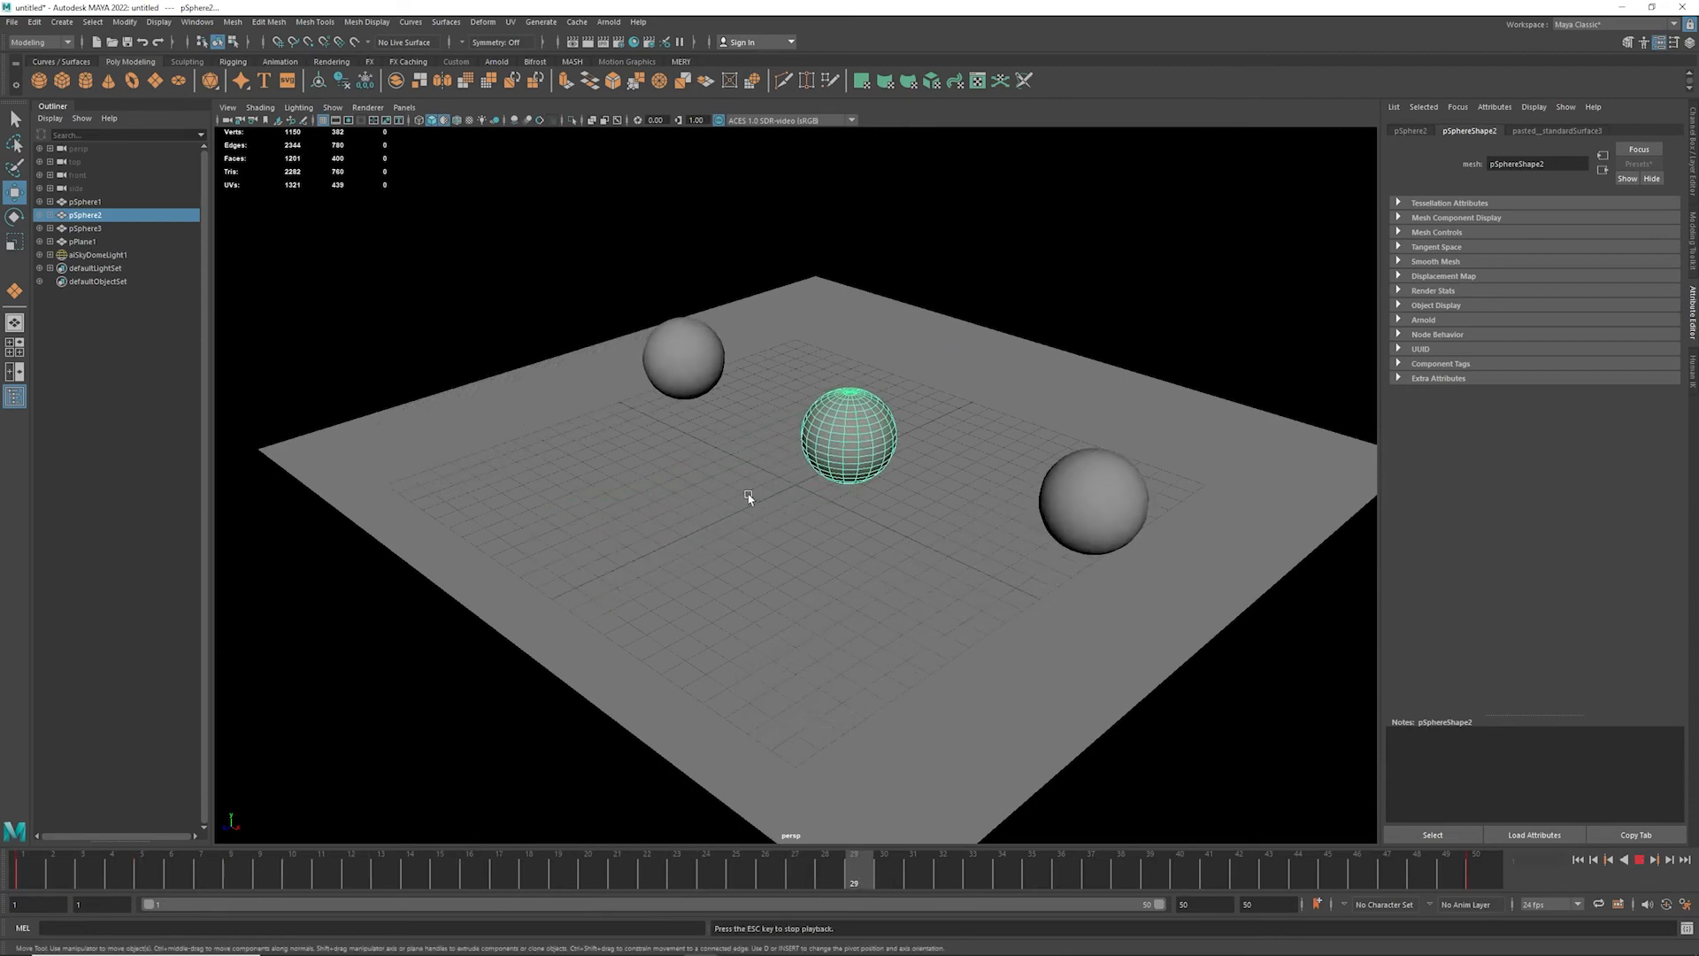